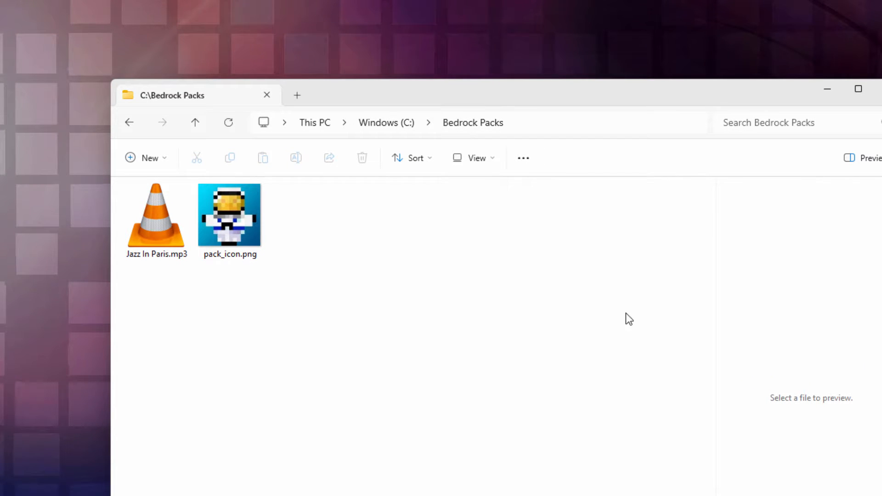
pyautogui.moveTo(416, 312)
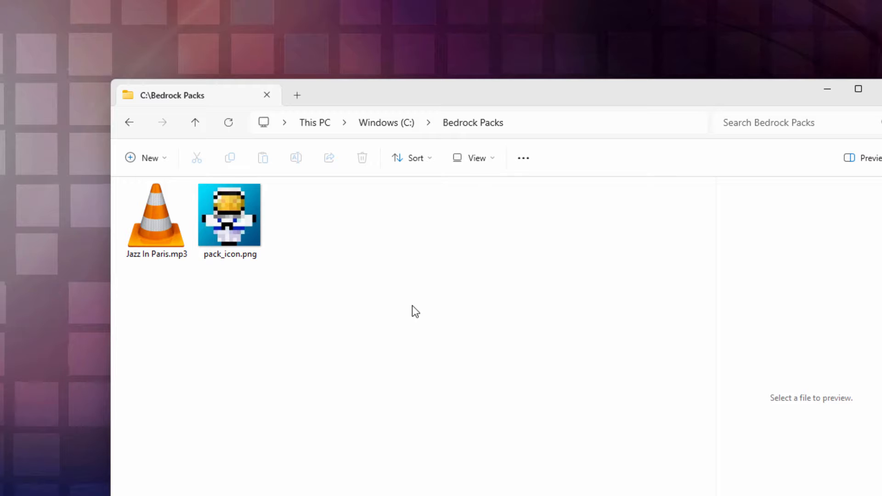
# Load Jazz In Paris.mp3 into Audacity, then view and dismiss the About Audacity dialog.
pyautogui.click(156, 219)
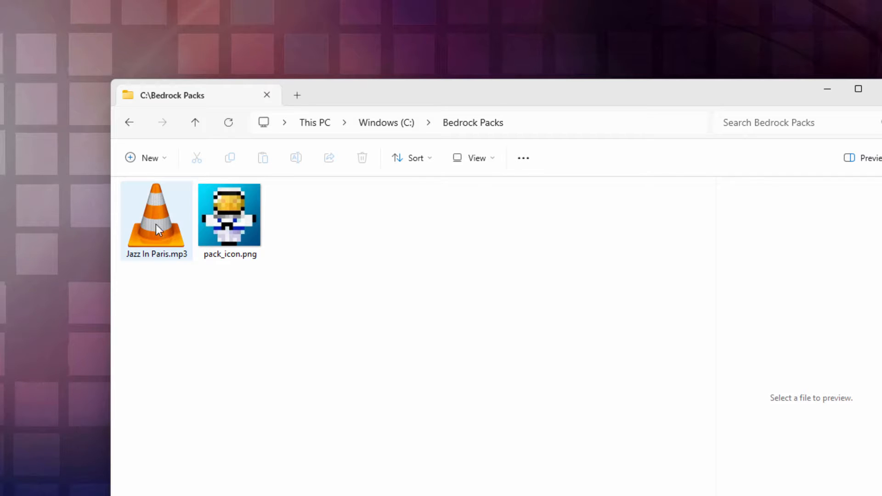
pyautogui.moveTo(165, 233)
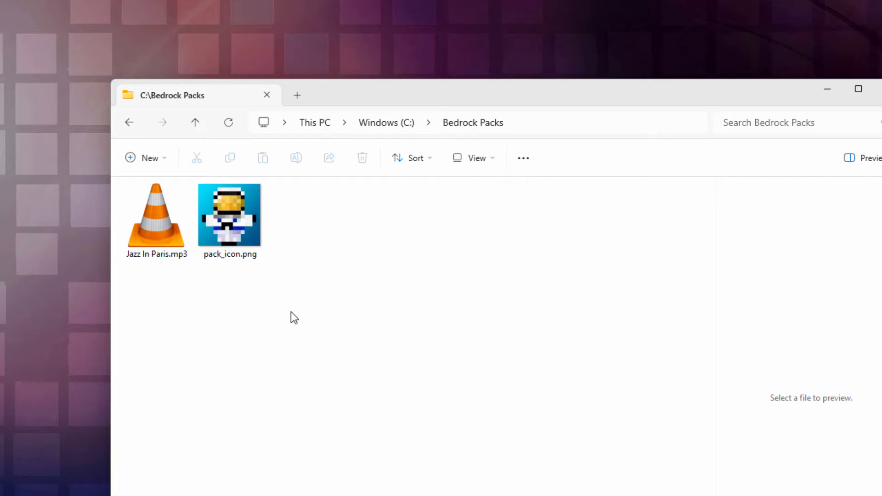
pyautogui.click(229, 220)
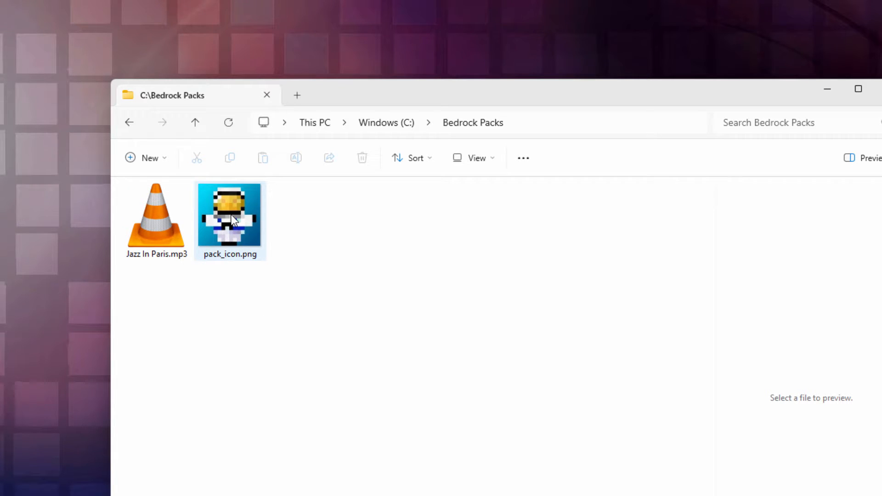
pyautogui.moveTo(230, 217)
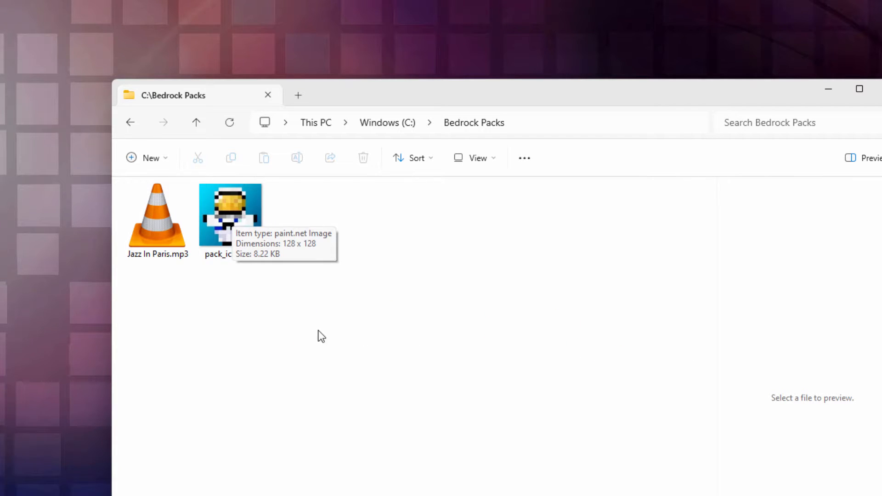
pyautogui.moveTo(295, 329)
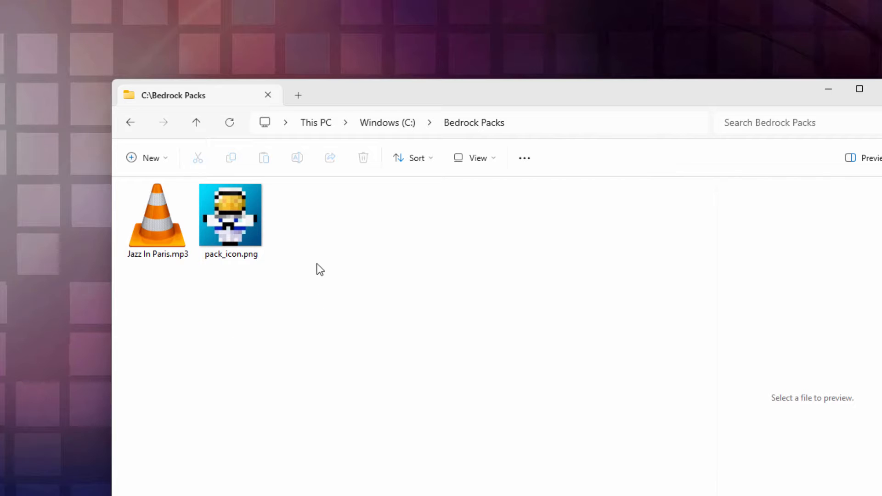
pyautogui.click(157, 220)
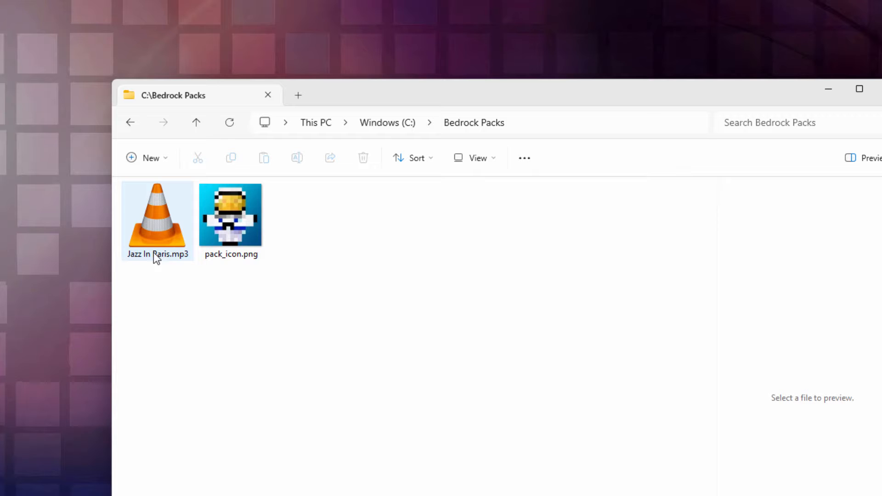
pyautogui.moveTo(157, 231)
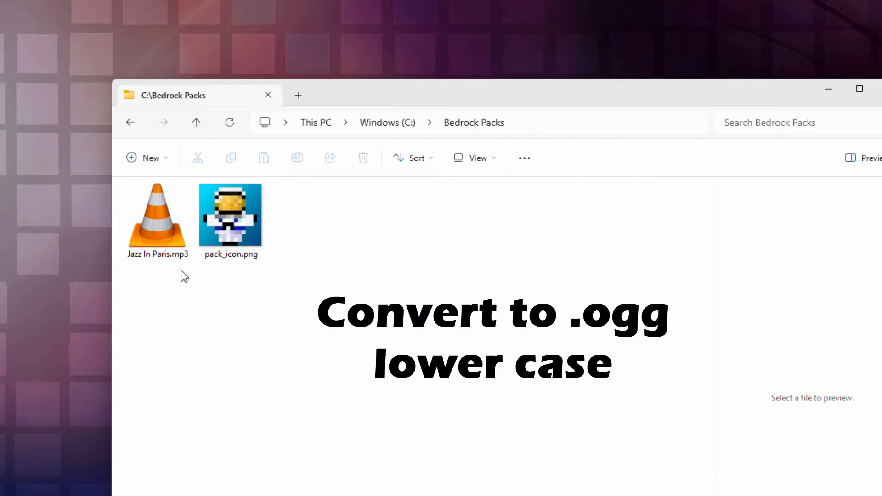
pyautogui.moveTo(171, 311)
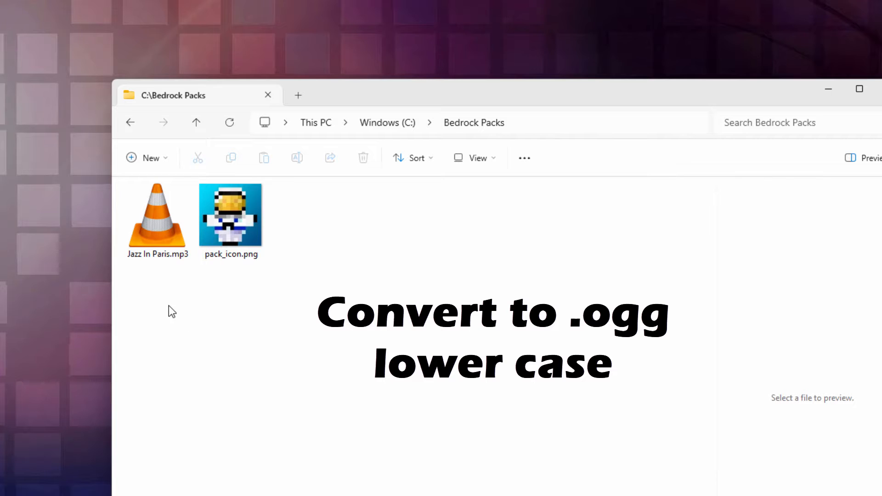
pyautogui.click(157, 214)
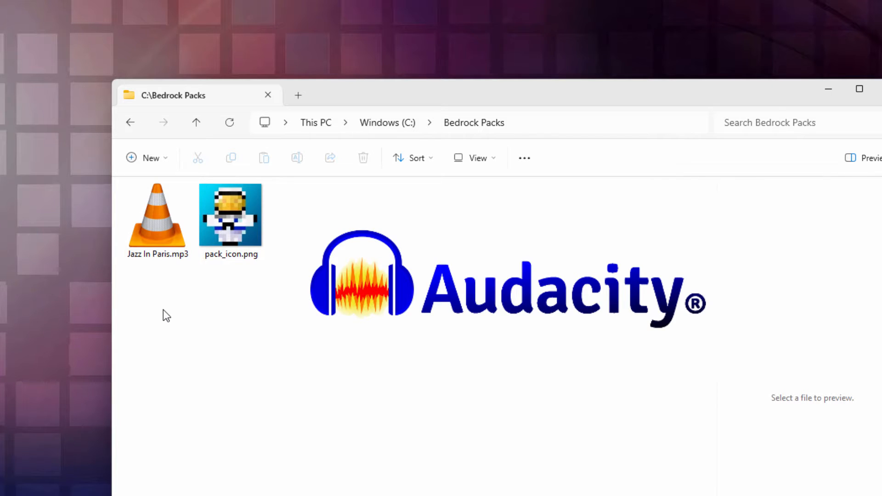
pyautogui.moveTo(159, 228)
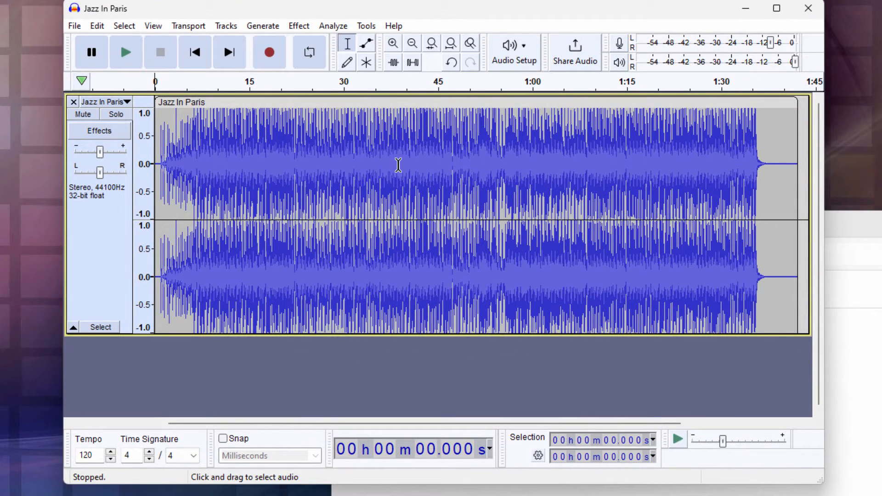
pyautogui.click(393, 26)
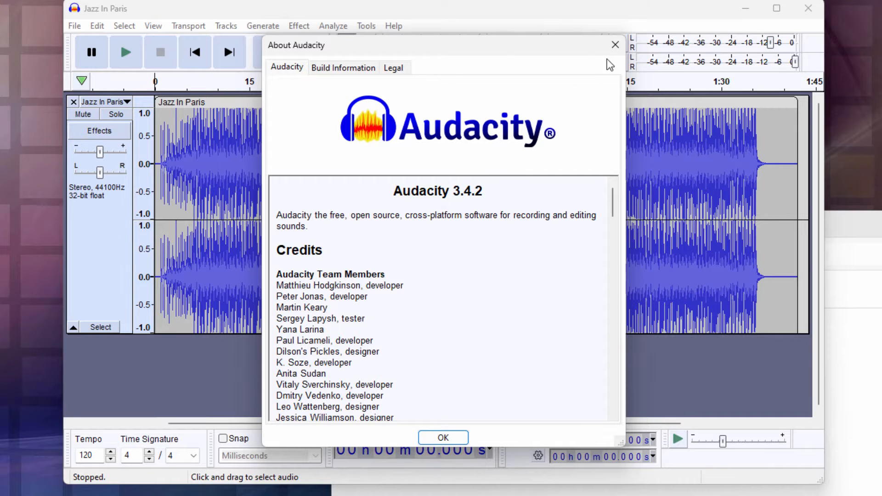
pyautogui.click(442, 438)
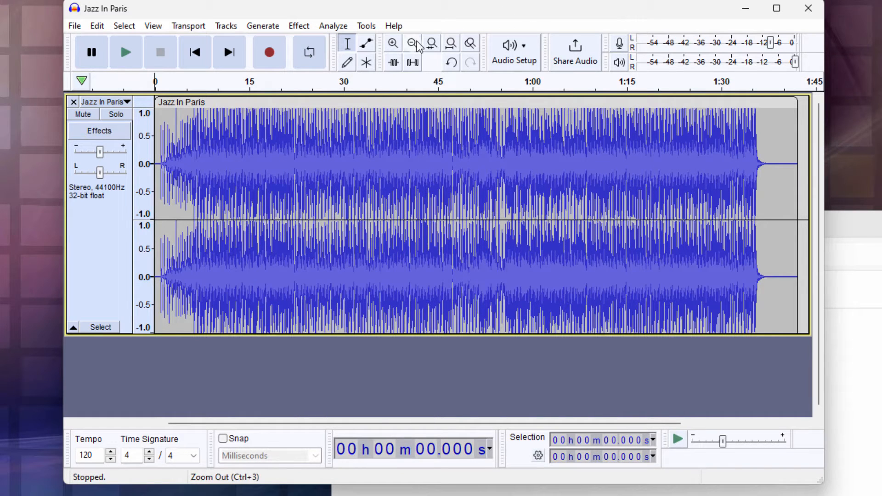
# Export audio as jazz_in_paris.ogg in Ogg Vorbis format to C:\Bedrock Packs.
pyautogui.click(74, 25)
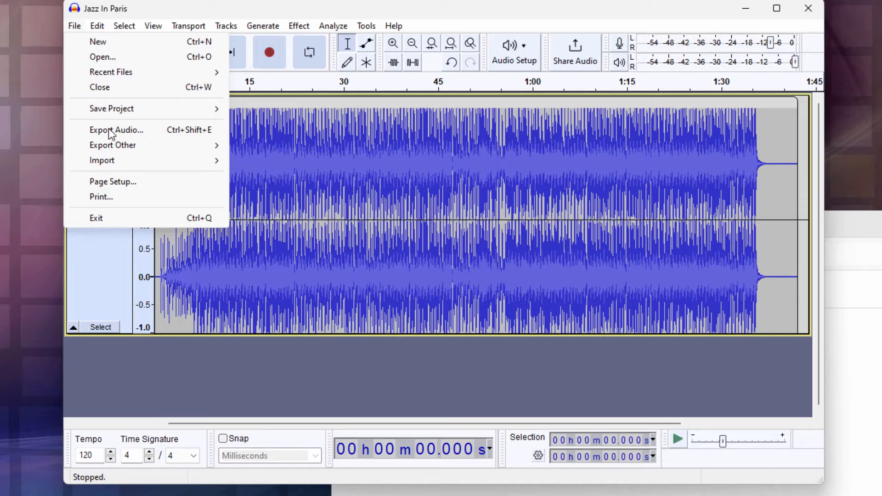
pyautogui.click(117, 130)
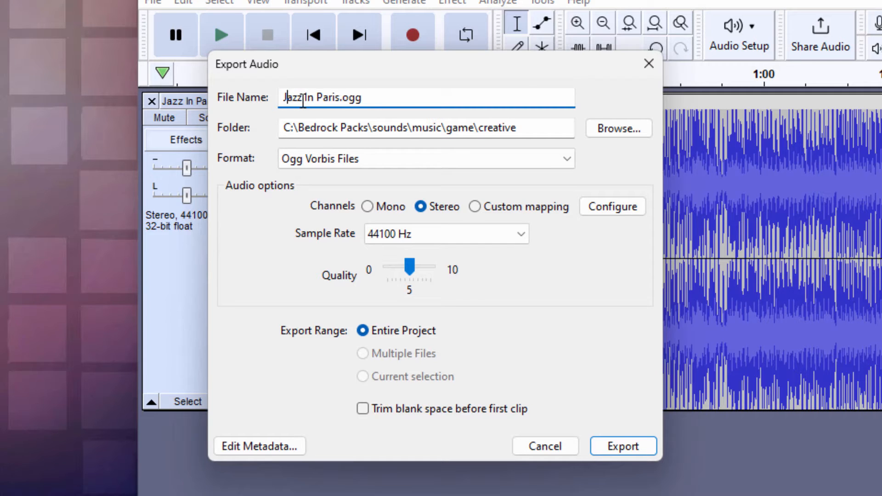
pyautogui.write('jazz')
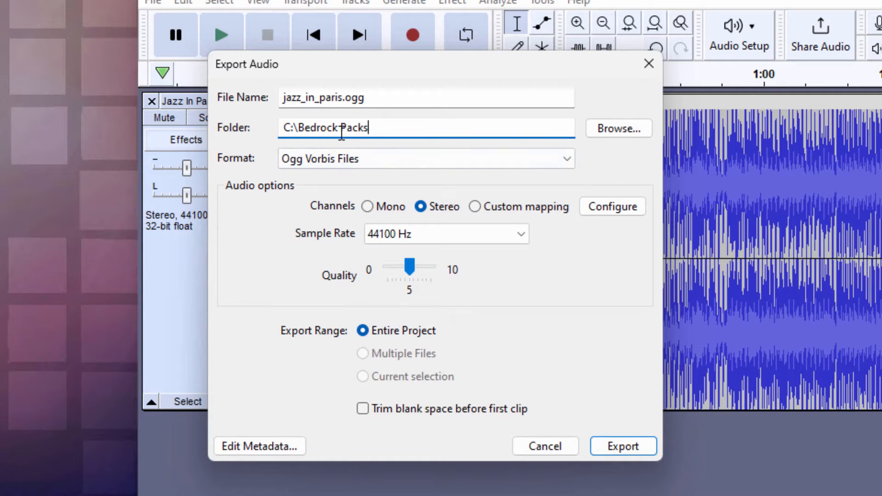
pyautogui.click(425, 158)
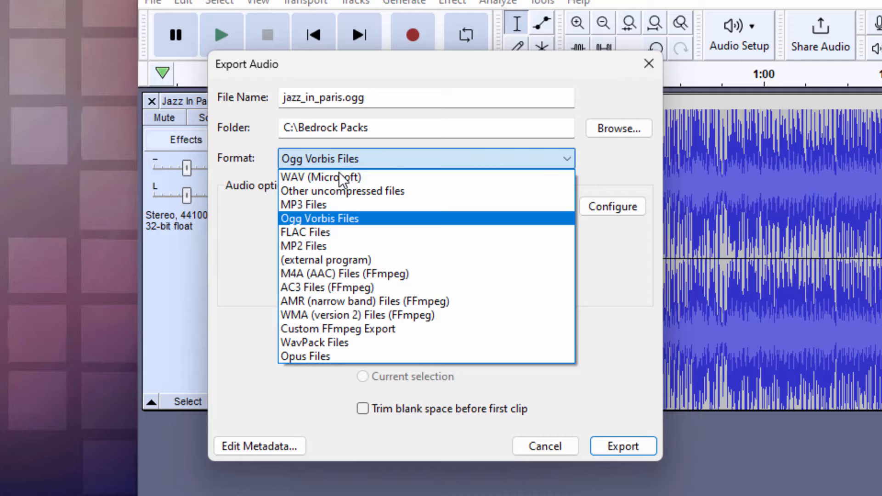
pyautogui.moveTo(346, 223)
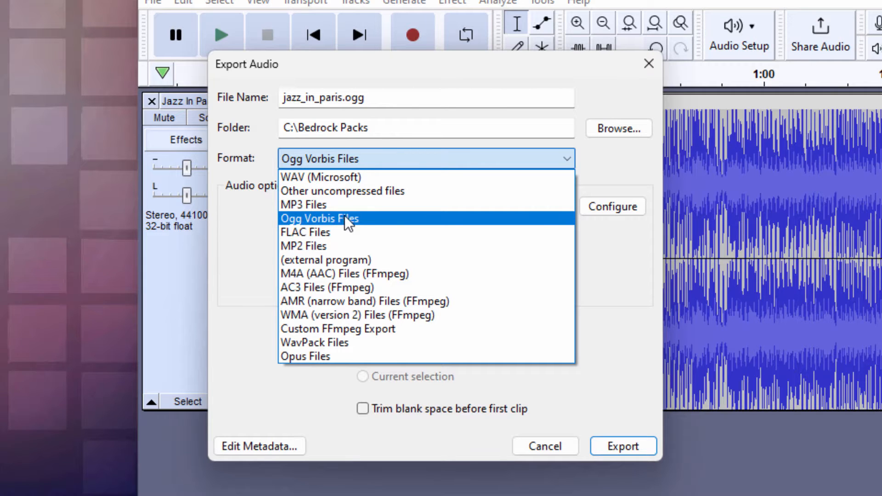
pyautogui.click(319, 218)
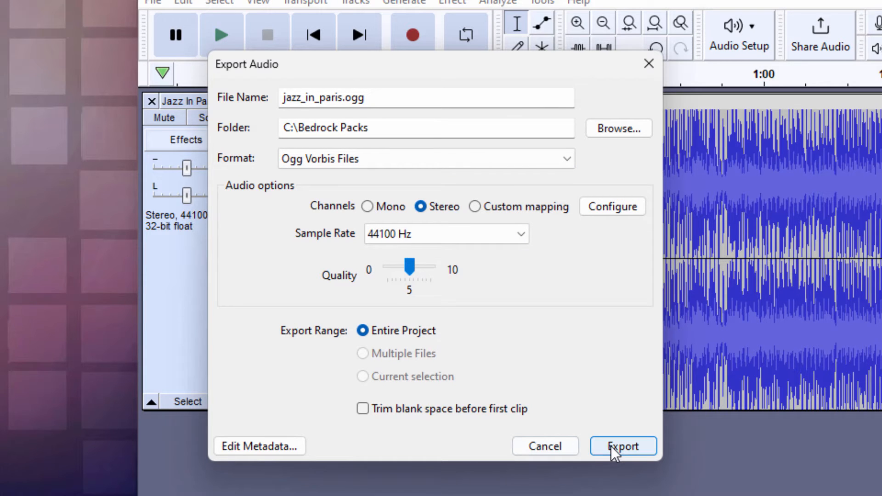
pyautogui.click(623, 446)
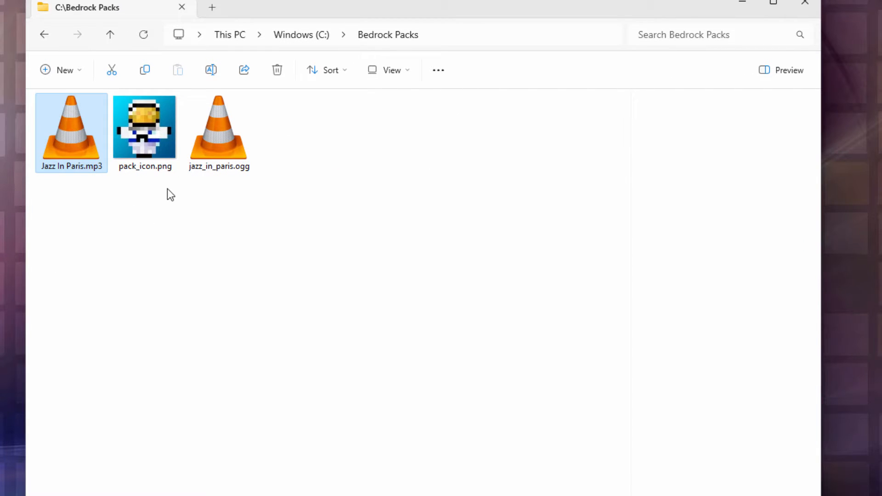
pyautogui.moveTo(183, 202)
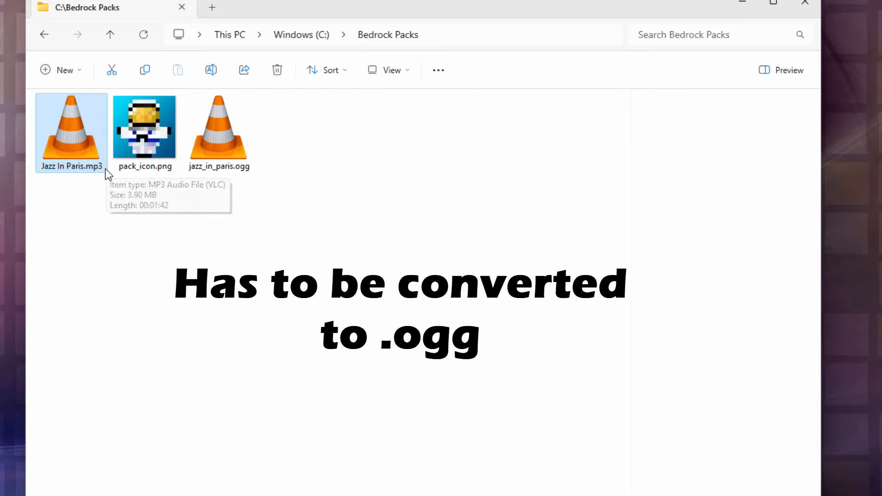
pyautogui.moveTo(284, 161)
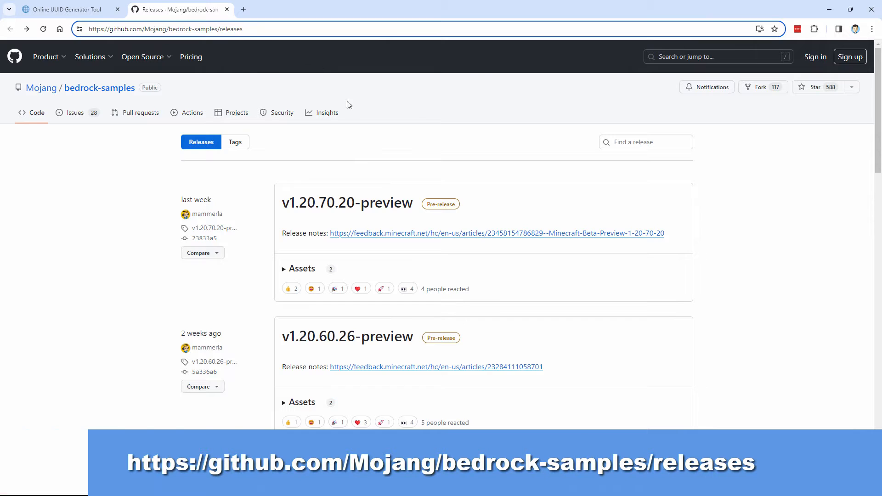
# Save the v1.20.50.3 Source code (zip) from bedrock-samples Releases into C:\Bedrock Packs.
pyautogui.scroll(-3)
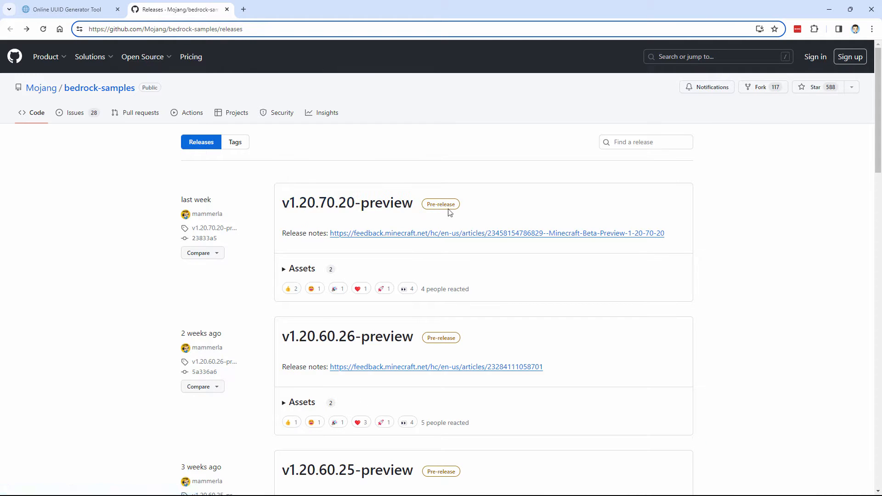
pyautogui.scroll(-3)
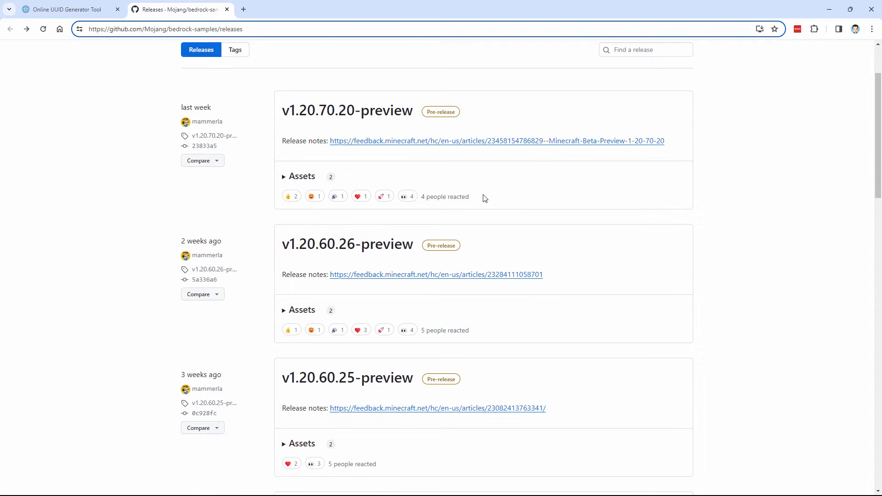
pyautogui.scroll(-3)
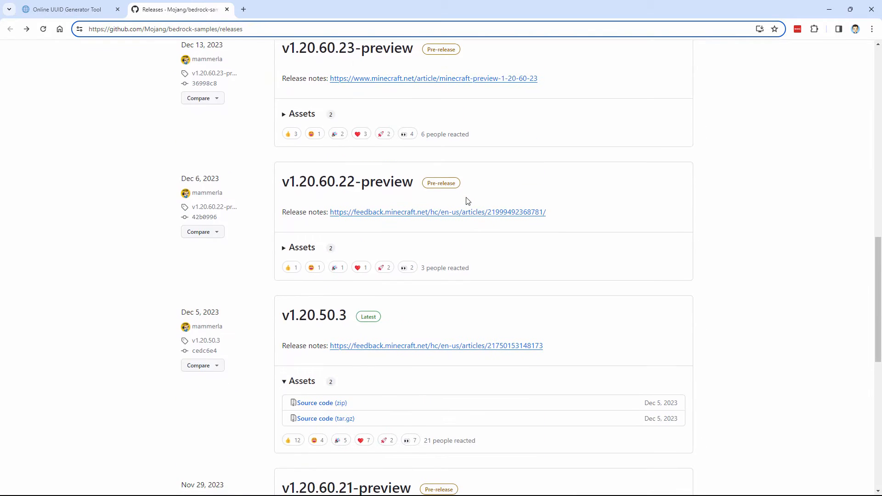
pyautogui.scroll(-3)
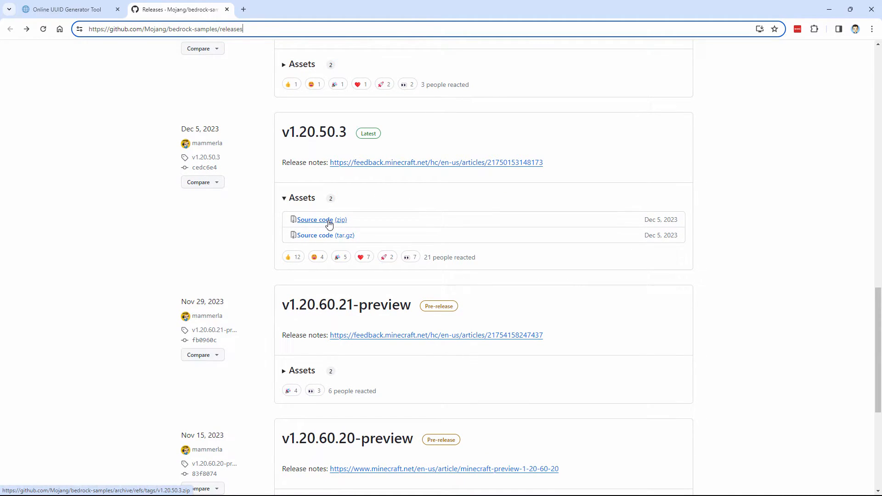
pyautogui.click(322, 220)
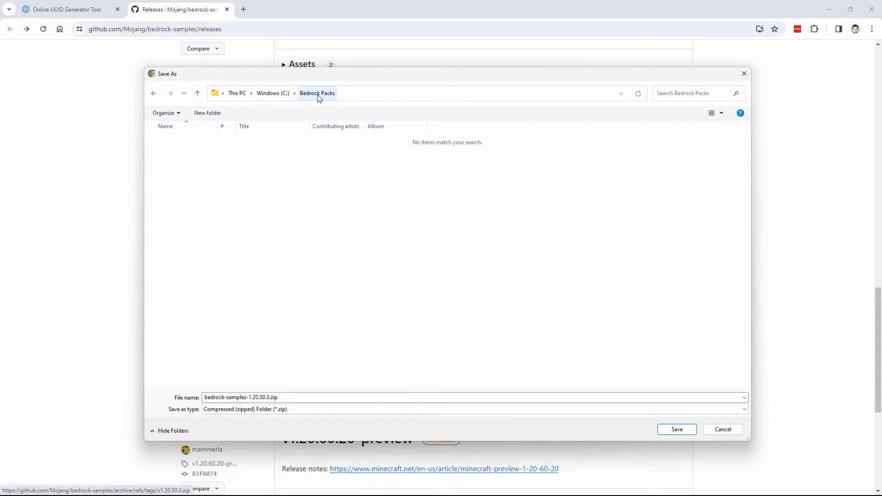
pyautogui.click(676, 429)
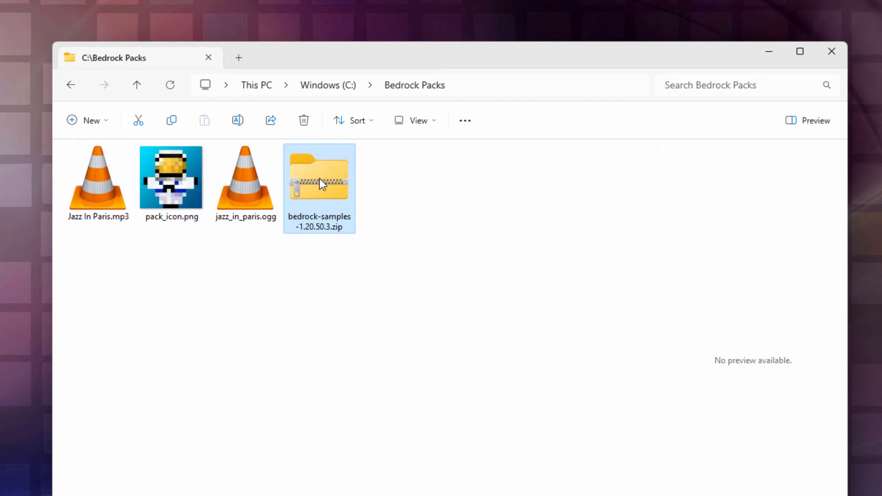
# Open the downloaded bedrock-samples zip in a separate File Explorer window.
pyautogui.click(415, 120)
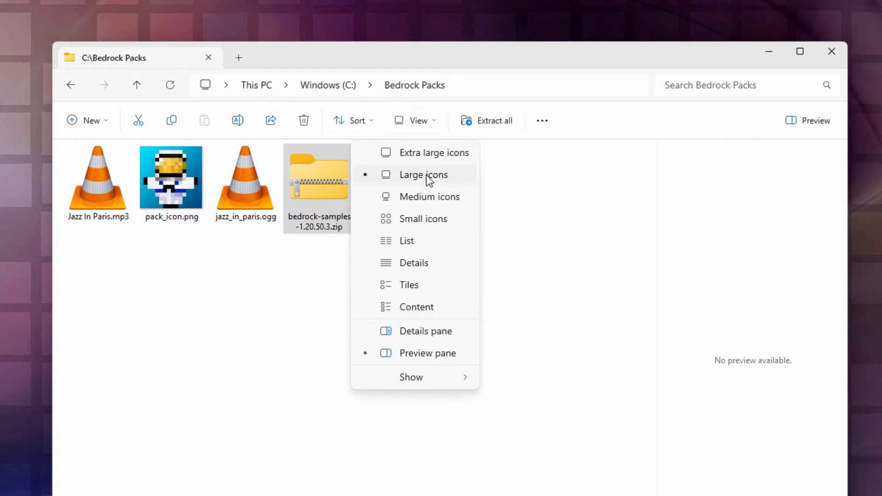
pyautogui.rightClick(319, 181)
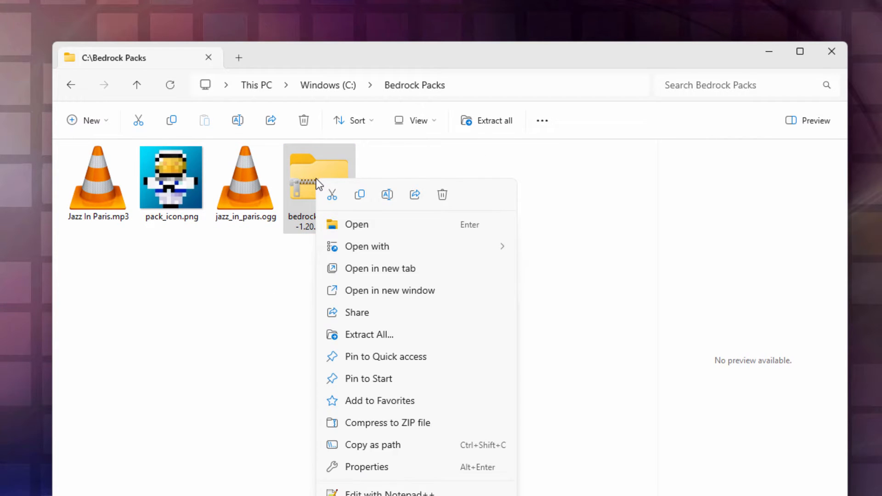
pyautogui.moveTo(388, 291)
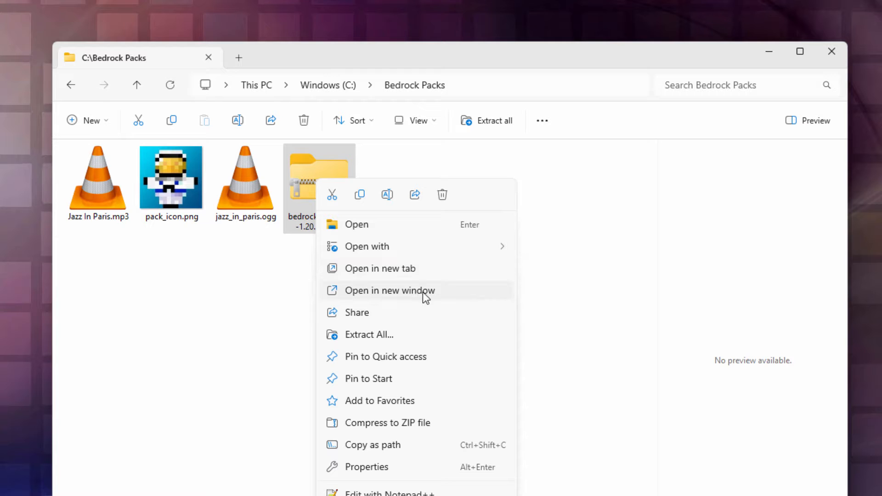
pyautogui.click(389, 290)
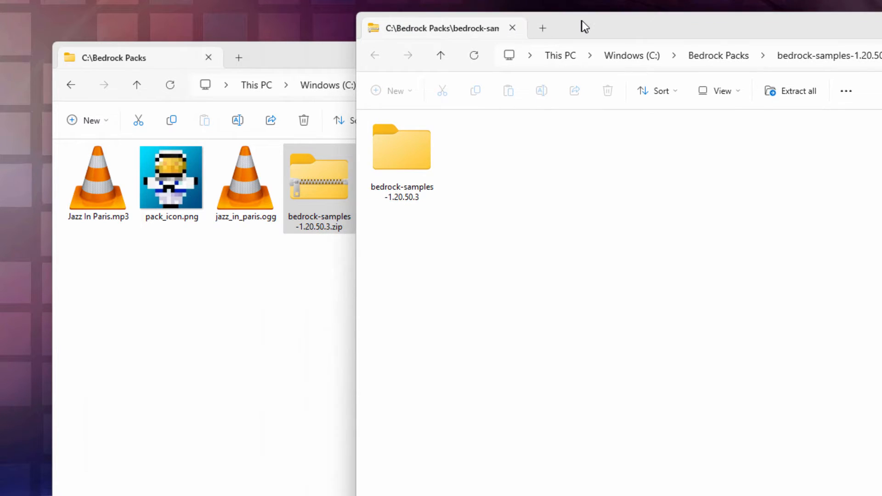
# Go to bedrock-samples > resource_pack and copy manifest.json into the Bedrock Packs window.
pyautogui.doubleClick(401, 148)
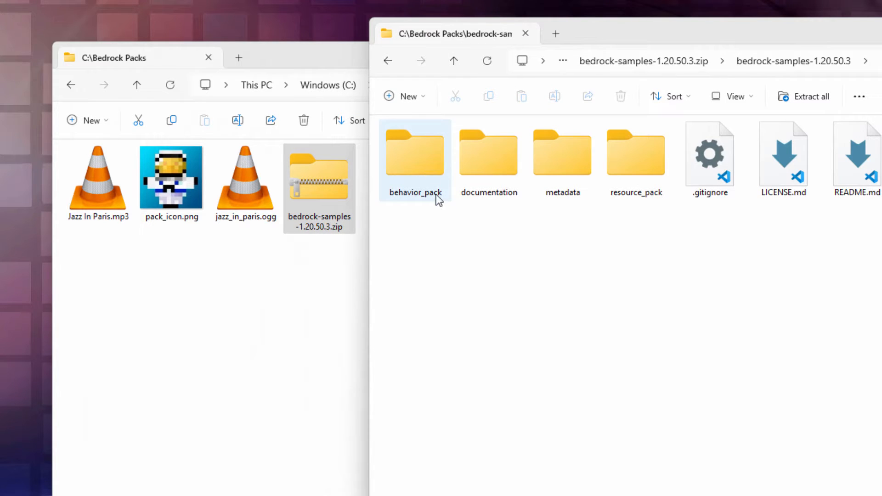
pyautogui.click(637, 152)
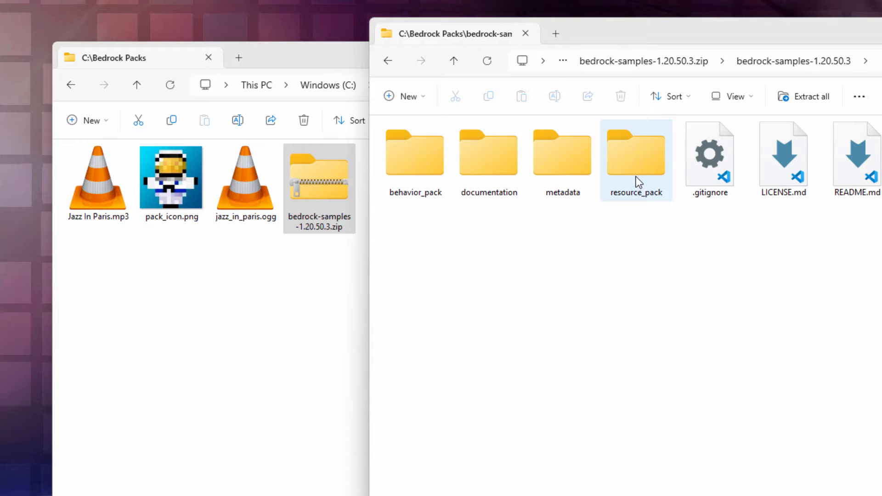
pyautogui.doubleClick(636, 152)
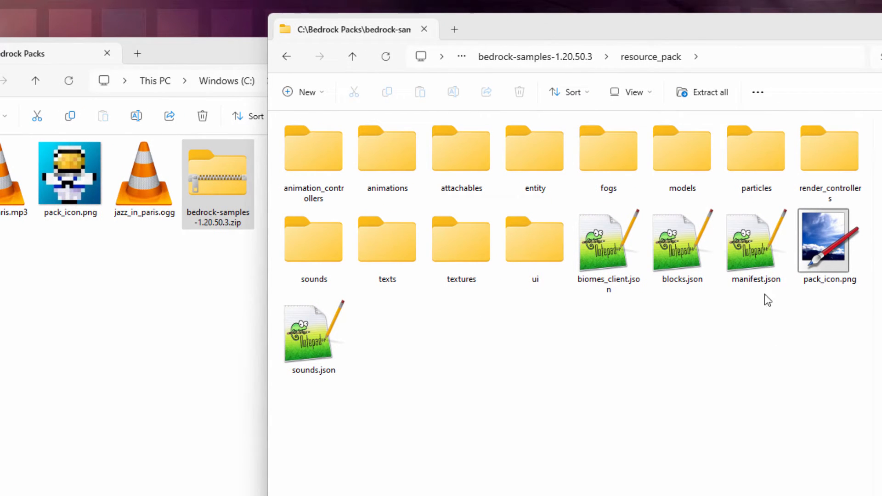
pyautogui.click(755, 245)
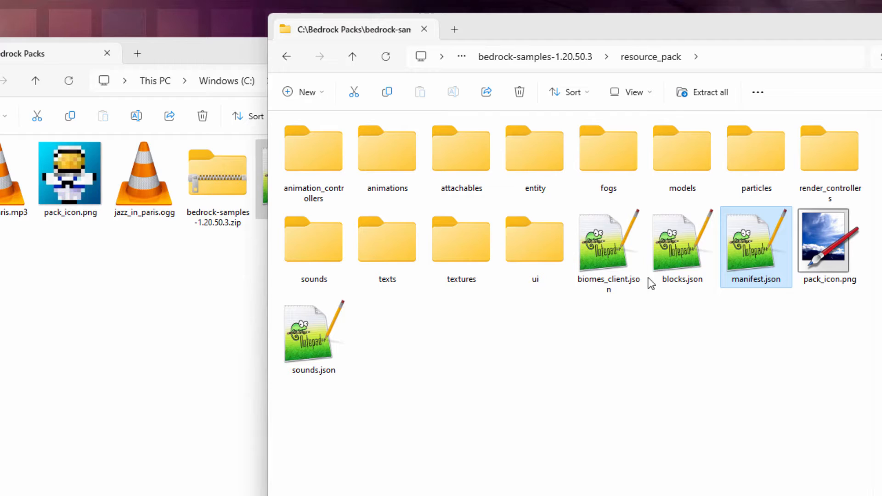
pyautogui.click(70, 173)
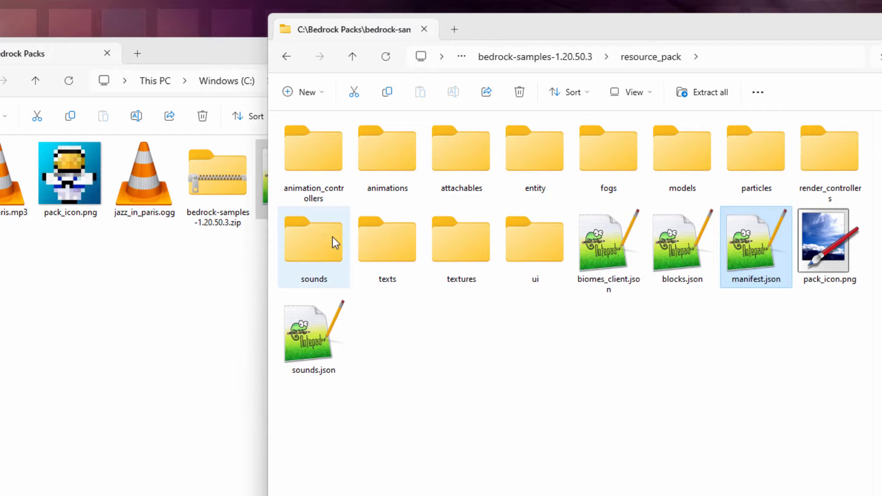
# Open the sample sounds folder and drag sound_definitions.json into Bedrock Packs.
pyautogui.doubleClick(313, 239)
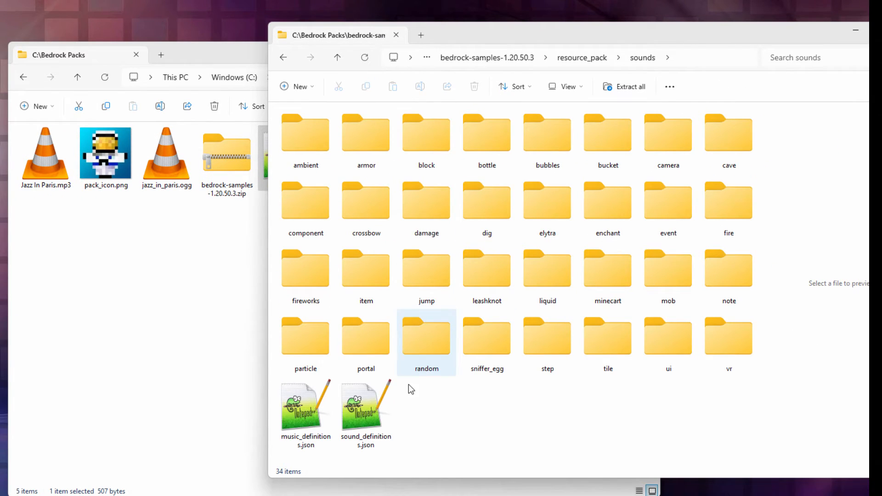
pyautogui.click(366, 406)
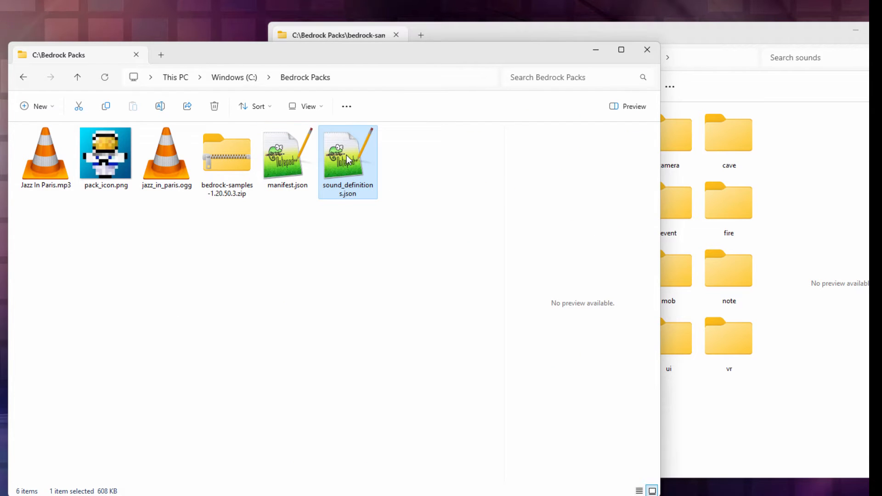
pyautogui.moveTo(350, 231)
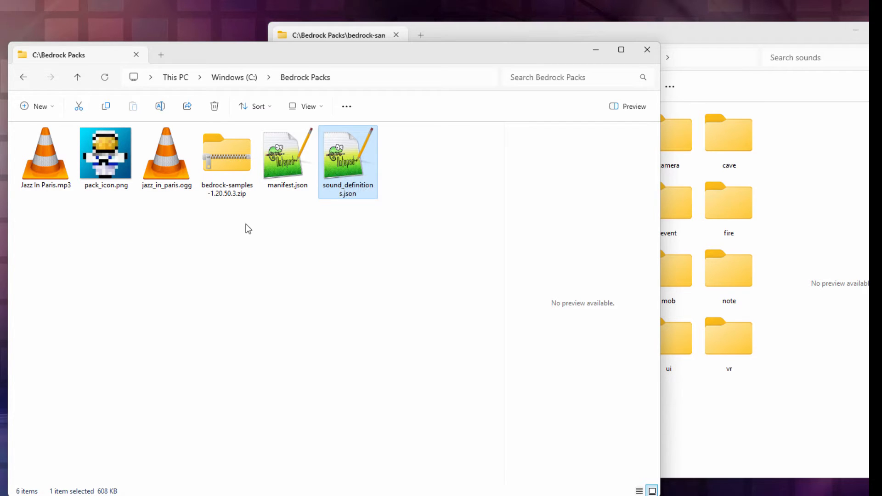
pyautogui.moveTo(325, 243)
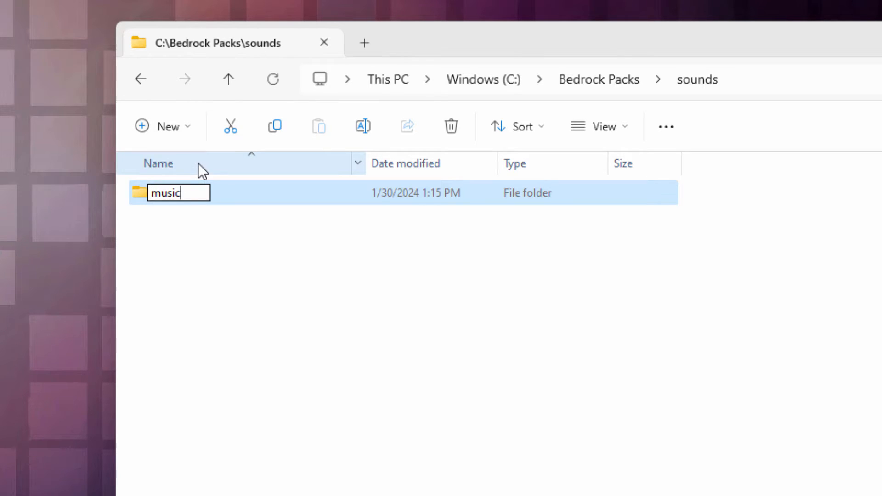
# Create a new folder named game inside music and open it.
pyautogui.click(163, 126)
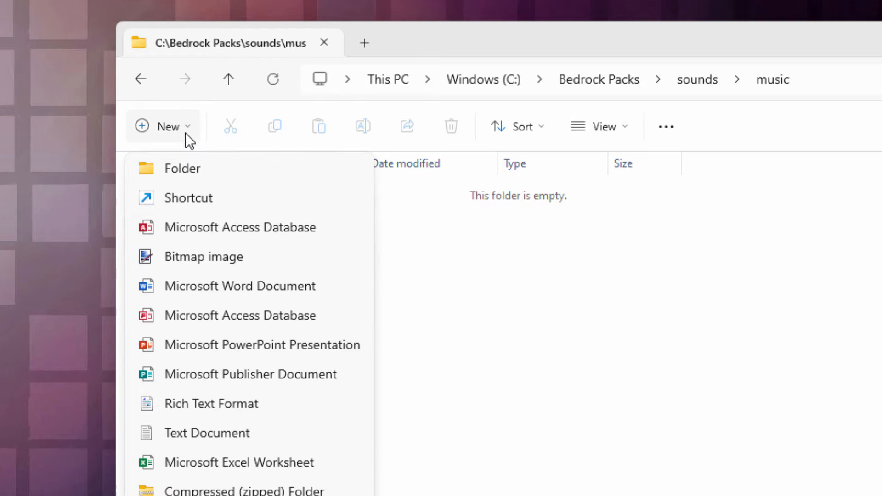
pyautogui.click(182, 168)
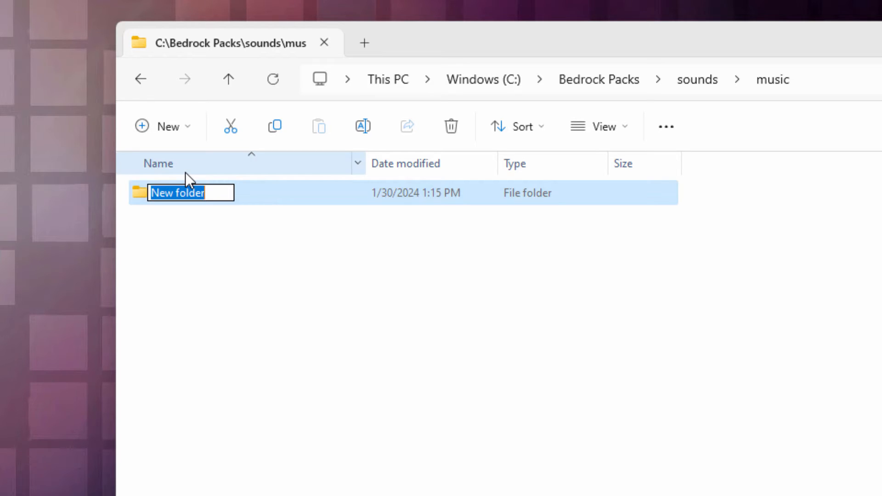
pyautogui.write('game')
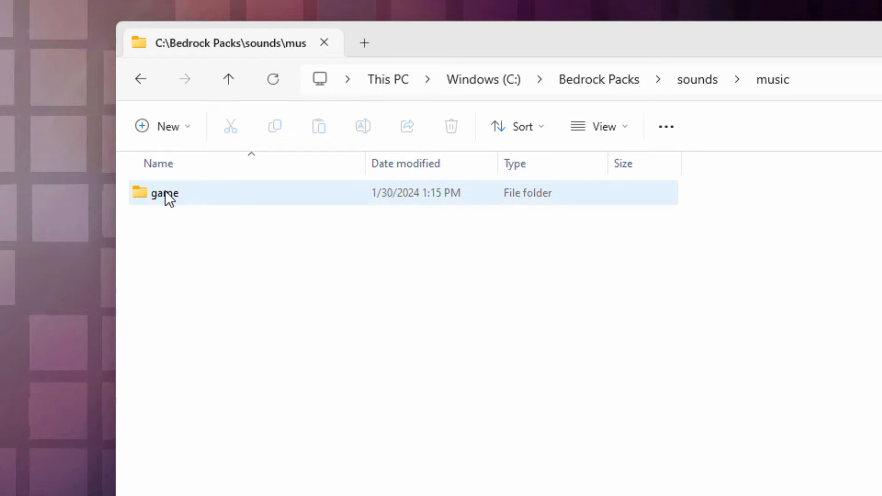
pyautogui.doubleClick(164, 193)
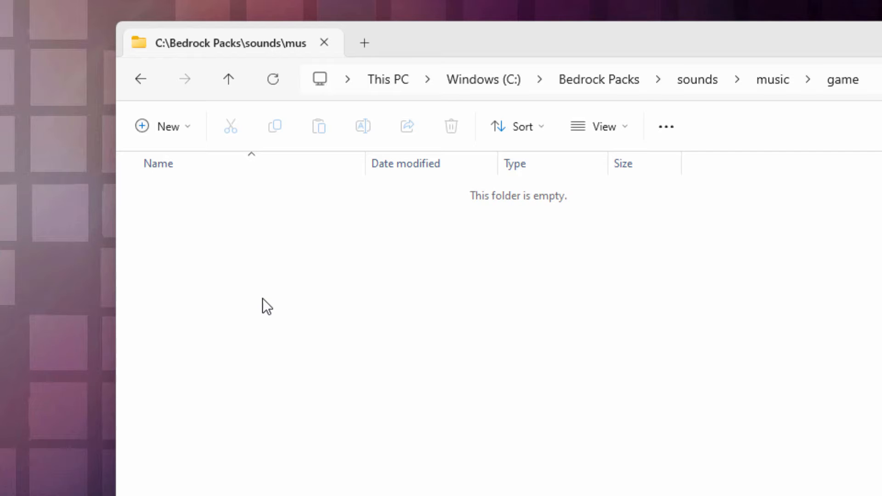
pyautogui.moveTo(233, 249)
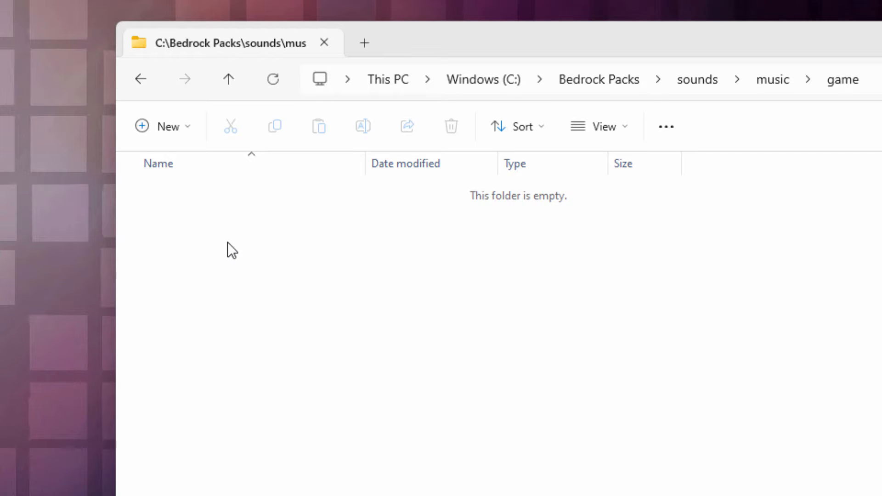
# Add the creative, end, menu and nether folders inside game.
pyautogui.click(163, 125)
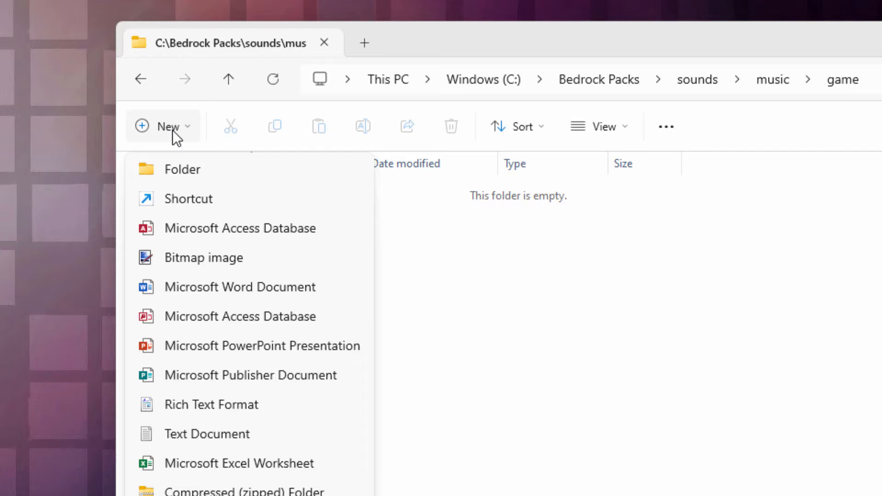
pyautogui.click(182, 168)
pyautogui.write('creative')
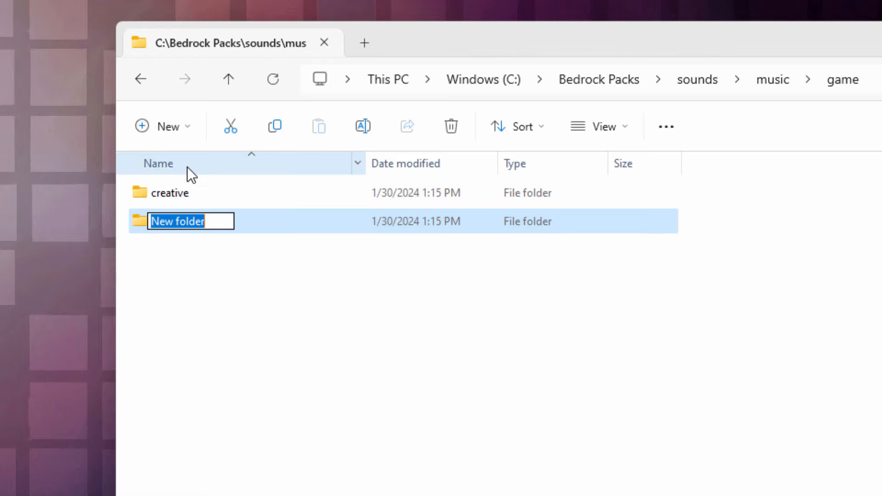
pyautogui.click(163, 125)
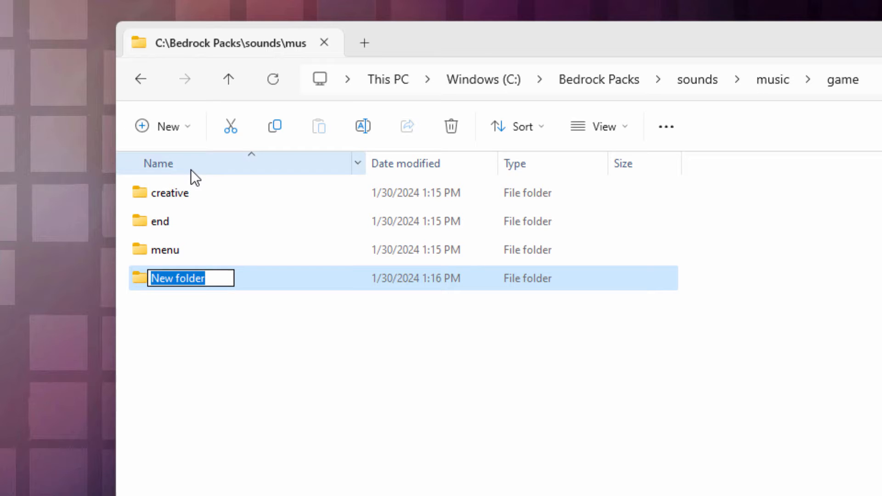
pyautogui.write('nether')
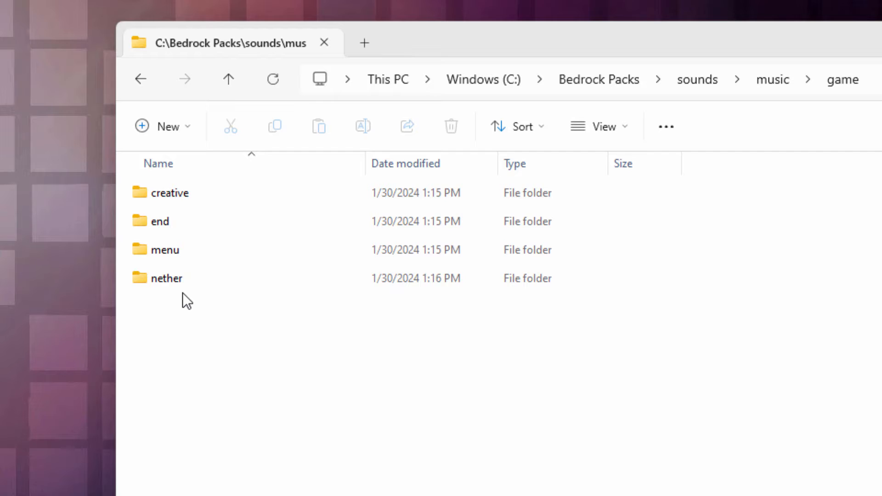
pyautogui.moveTo(175, 245)
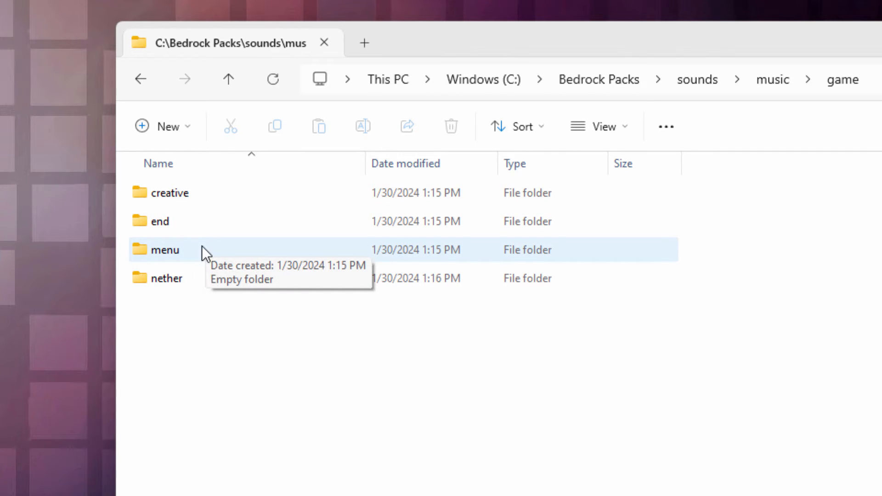
pyautogui.moveTo(732, 174)
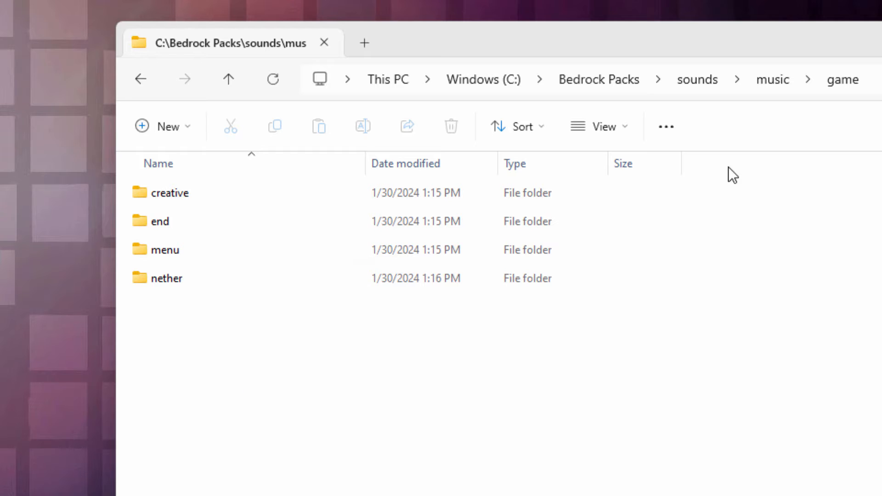
# Drag jazz_in_paris.ogg down into sounds\music\game\creative, confirm it, and return to Bedrock Packs.
pyautogui.click(598, 79)
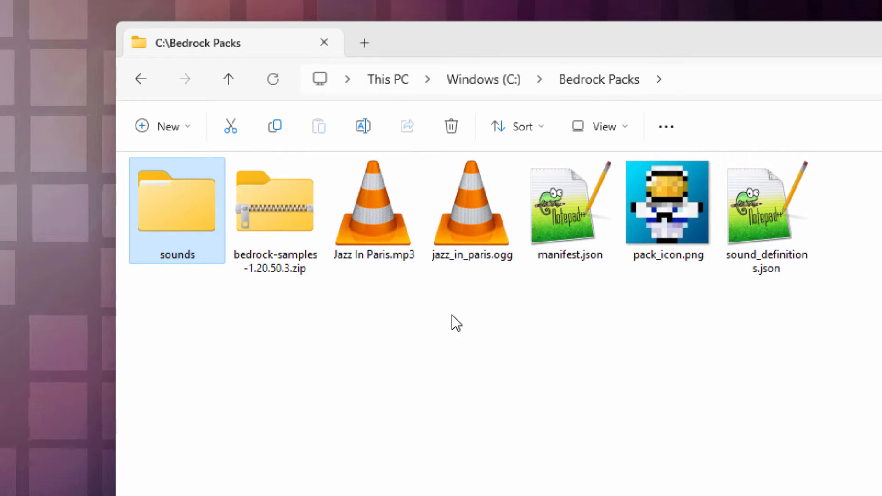
pyautogui.click(472, 202)
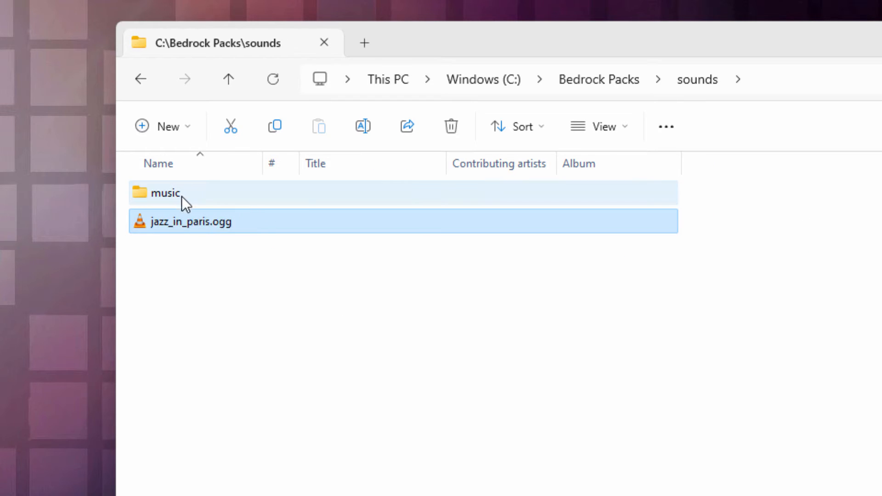
pyautogui.doubleClick(165, 193)
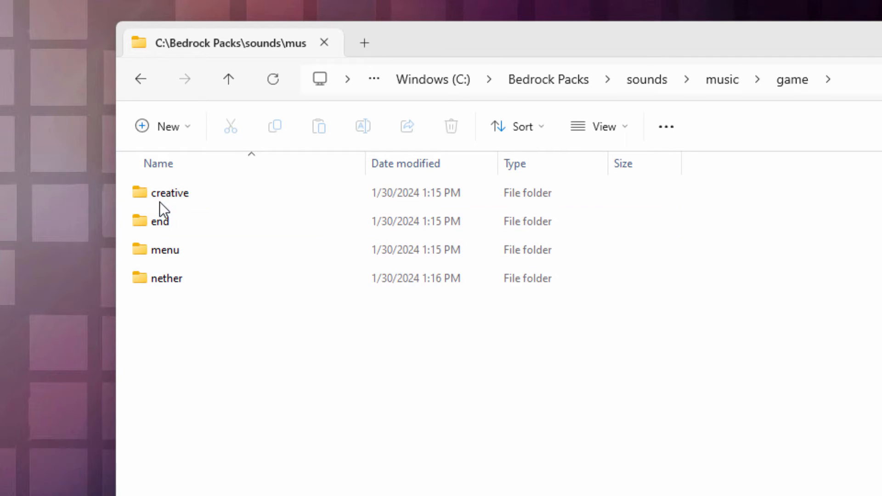
pyautogui.doubleClick(170, 192)
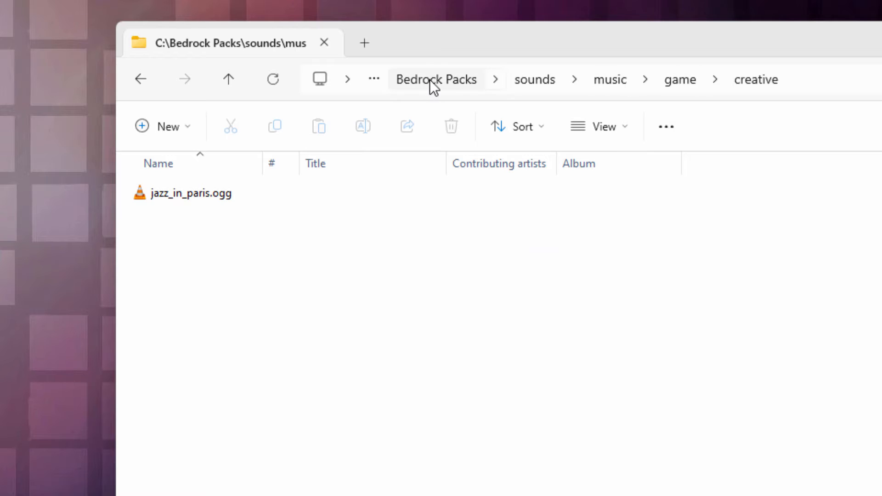
pyautogui.click(436, 79)
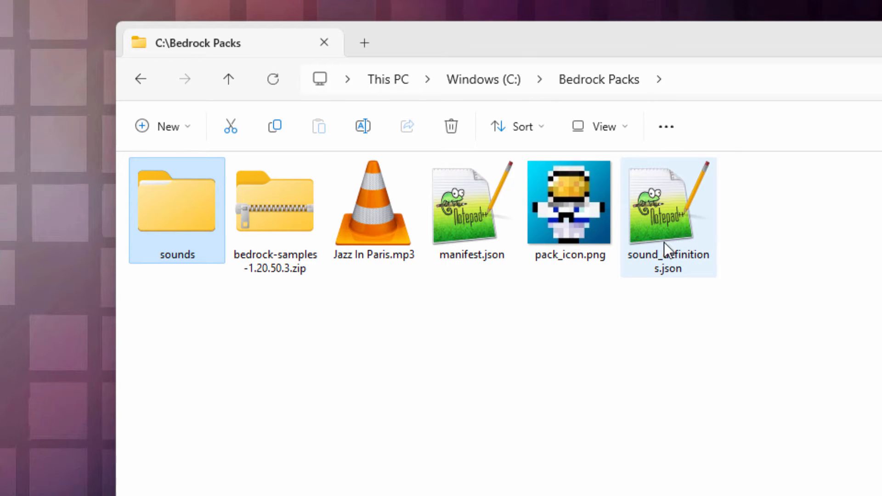
pyautogui.moveTo(667, 223)
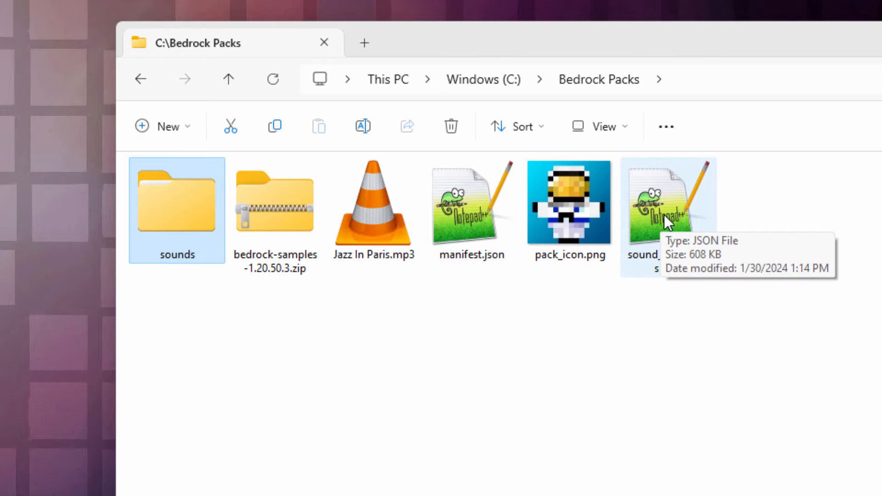
pyautogui.doubleClick(669, 202)
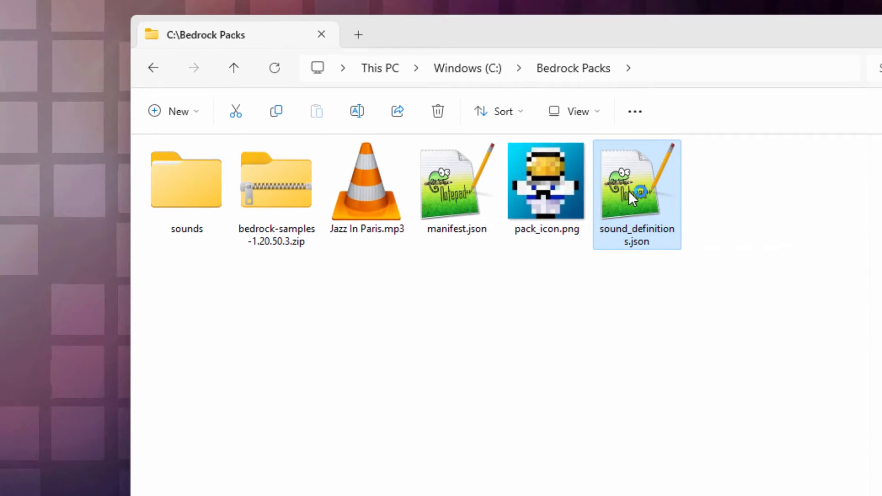
pyautogui.doubleClick(637, 180)
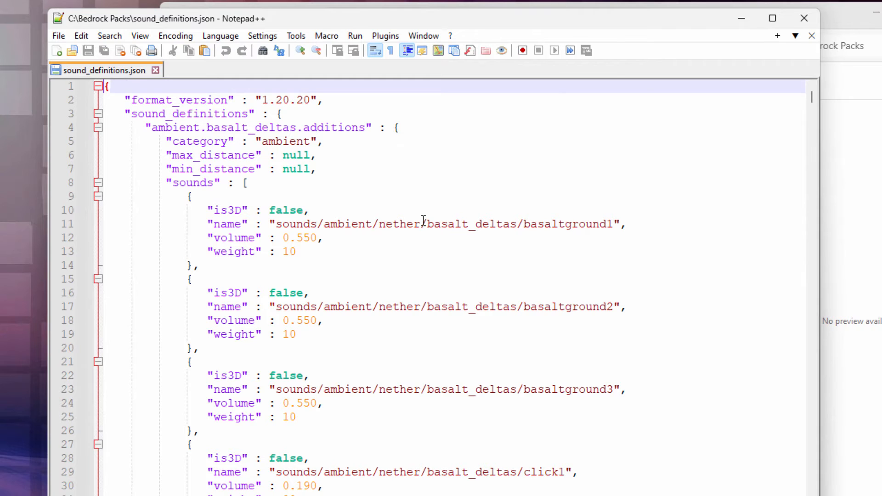
pyautogui.click(110, 35)
pyautogui.write('music')
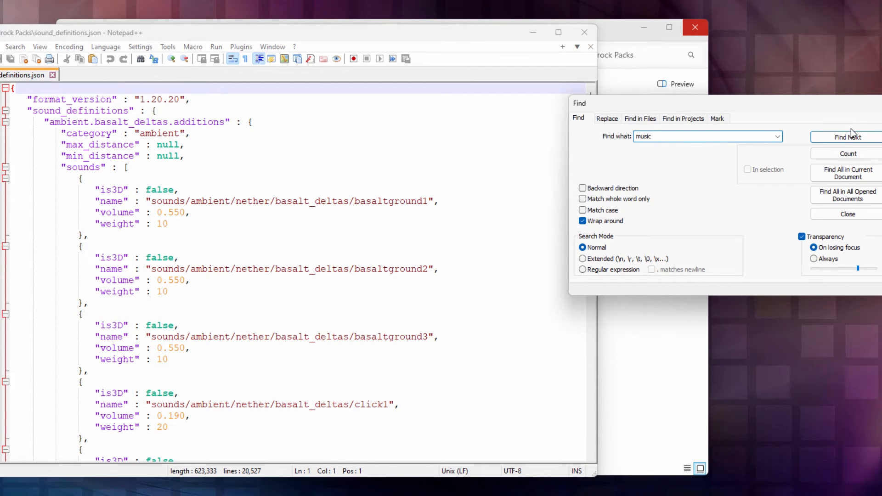
pyautogui.click(851, 137)
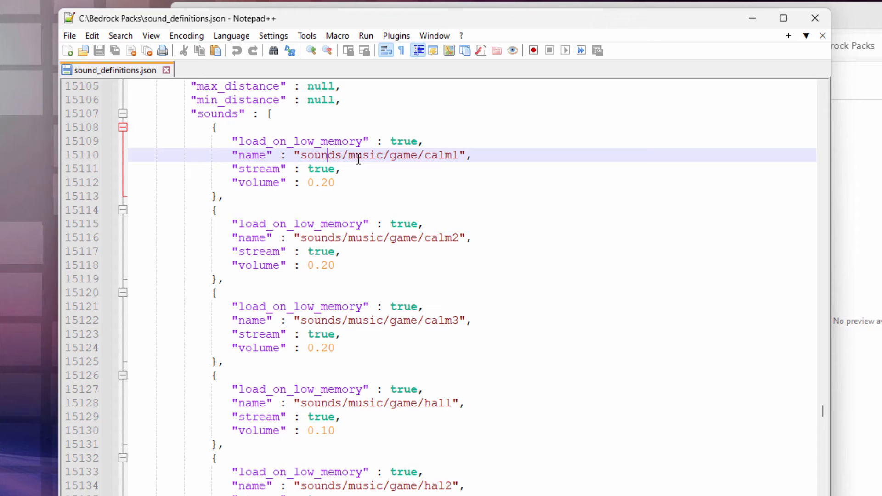
pyautogui.doubleClick(321, 155)
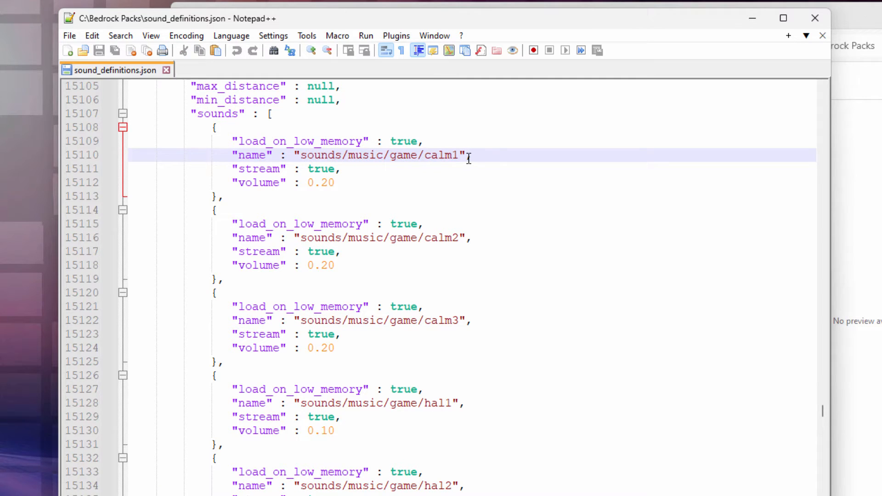
pyautogui.doubleClick(440, 155)
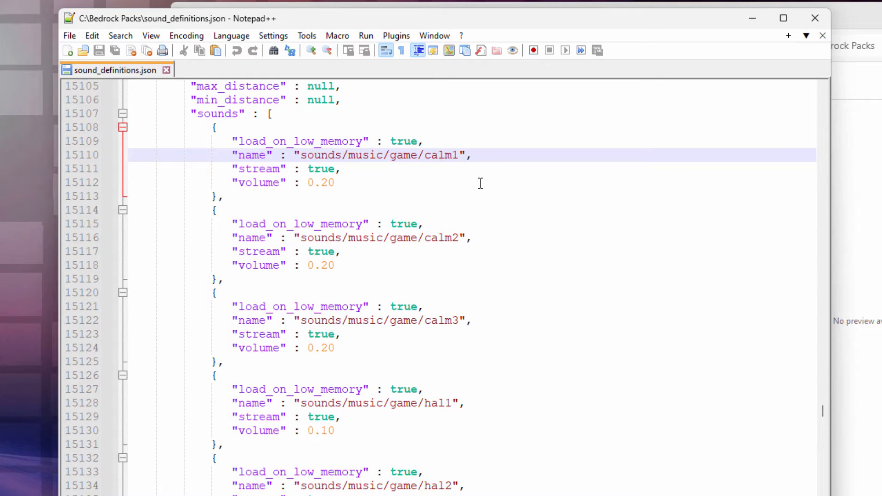
pyautogui.scroll(-3)
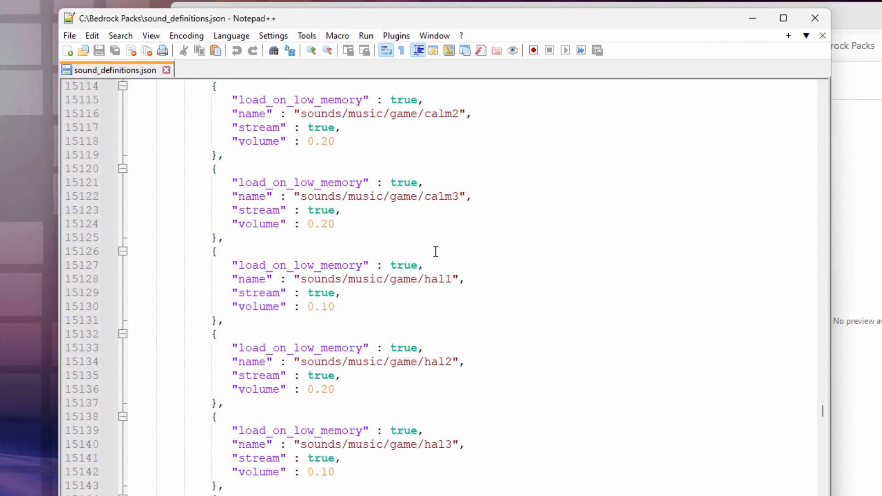
# Scroll sound_definitions.json past music.game.basalt_deltas down to the music.game.creative block.
pyautogui.scroll(-3)
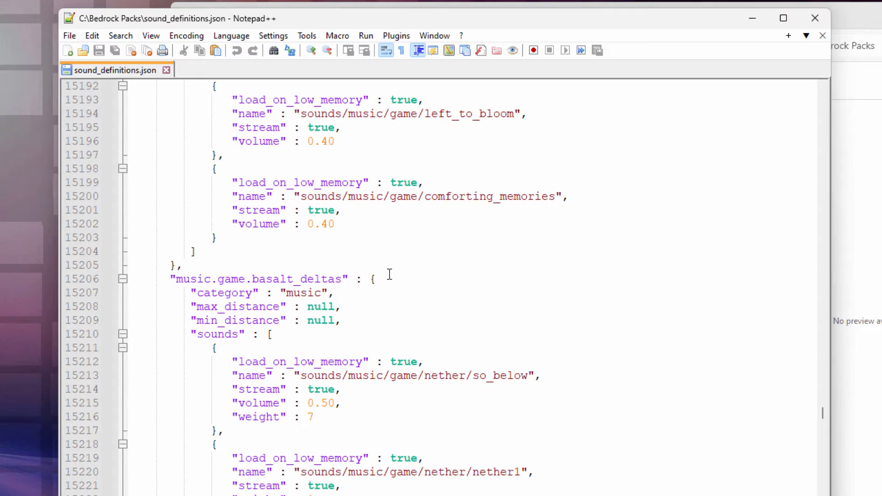
pyautogui.doubleClick(320, 278)
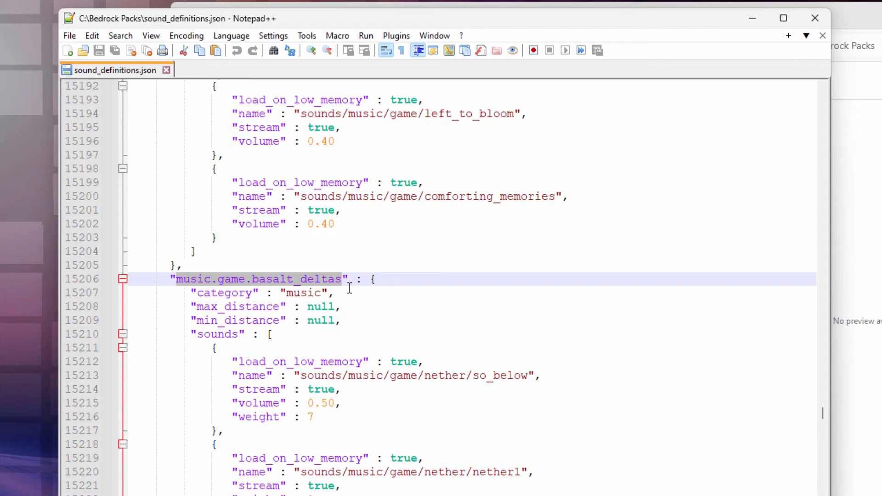
pyautogui.scroll(-3)
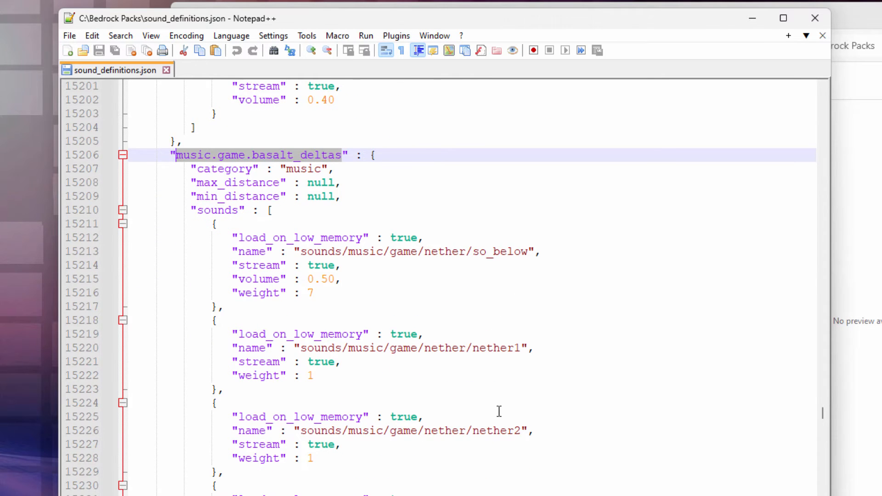
pyautogui.scroll(-3)
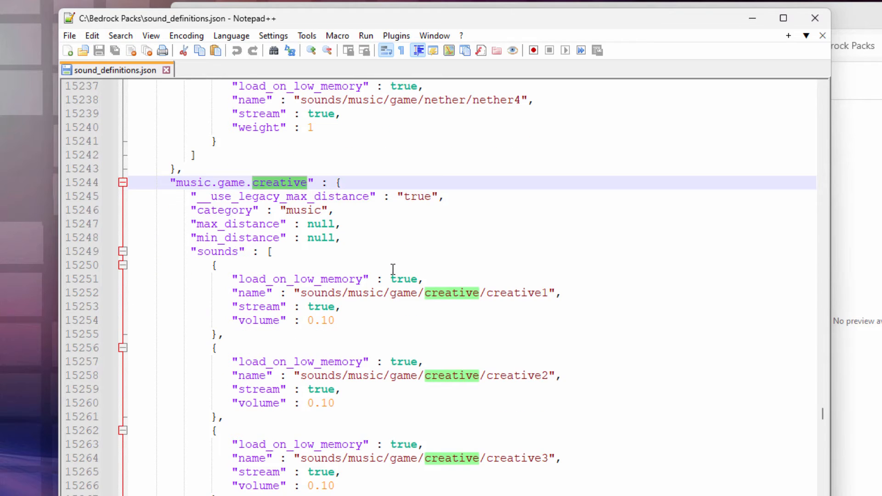
pyautogui.scroll(-3)
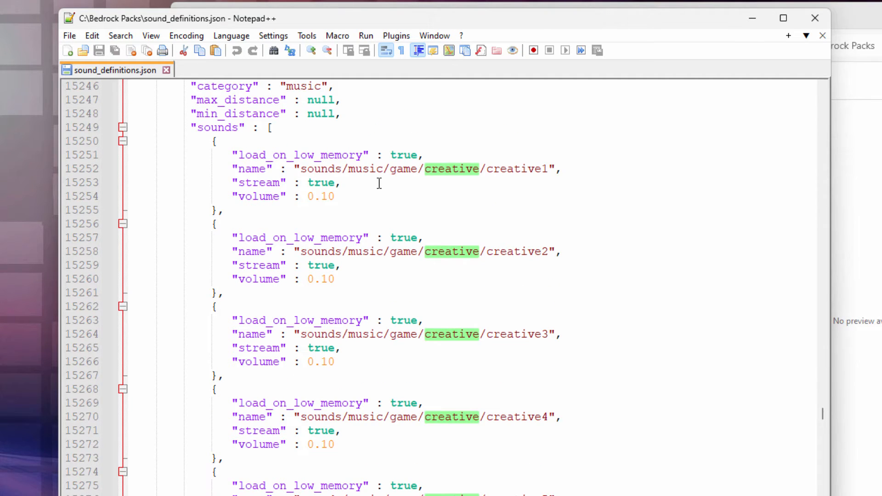
pyautogui.scroll(-3)
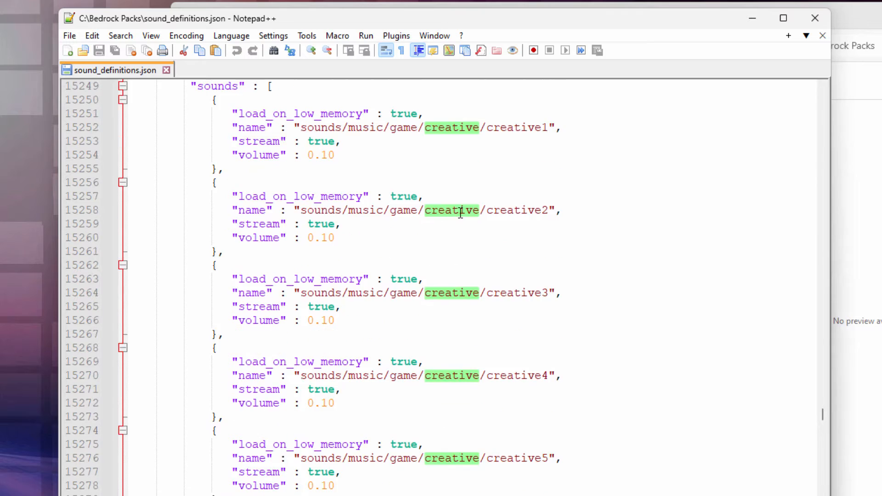
pyautogui.scroll(-3)
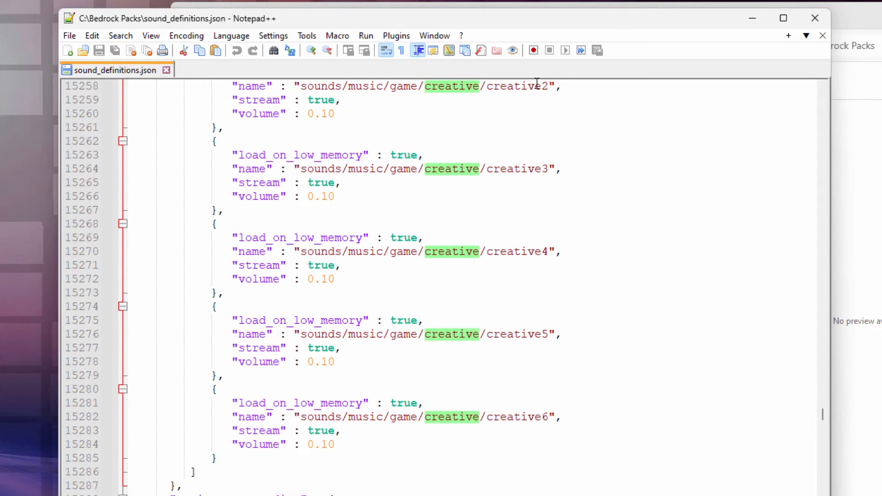
pyautogui.moveTo(554, 402)
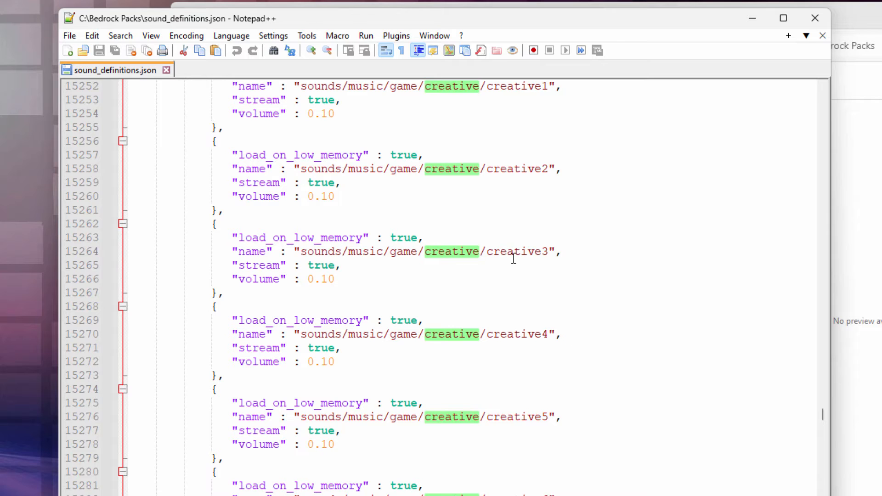
pyautogui.moveTo(511, 351)
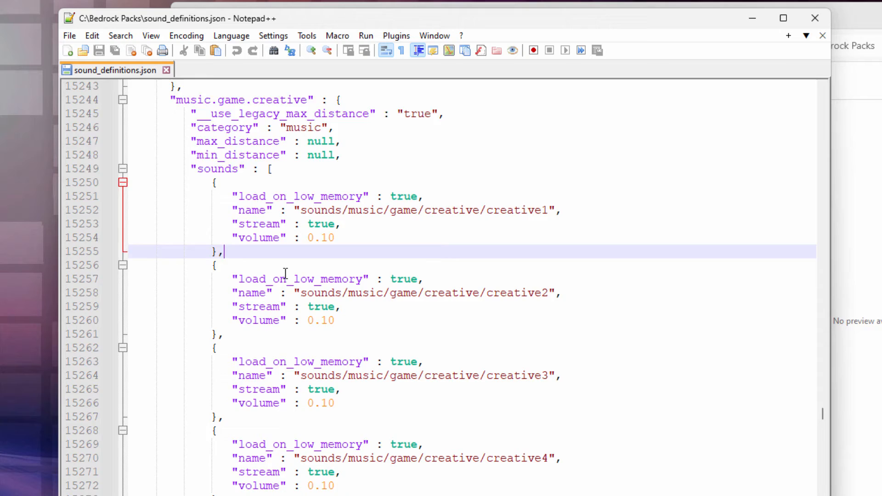
# Delete the creative2 through creative6 sound blocks, leaving only creative1.
pyautogui.scroll(-3)
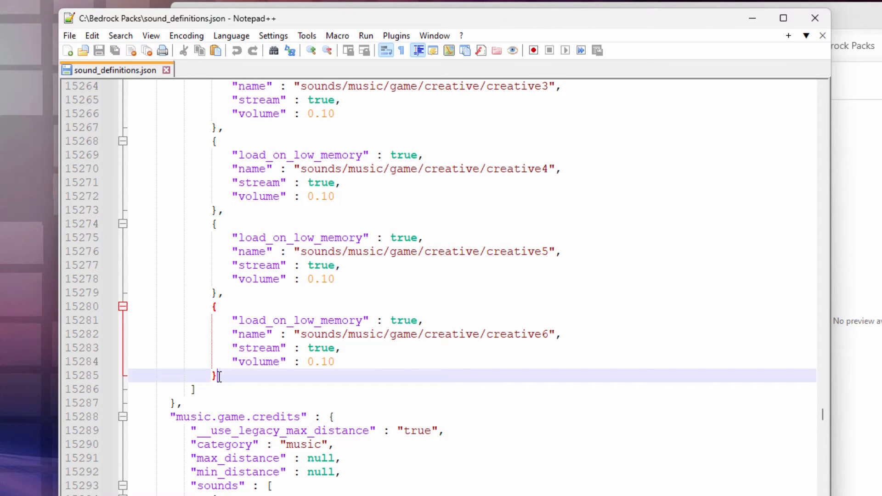
pyautogui.moveTo(220, 376); pyautogui.dragTo(133, 306)
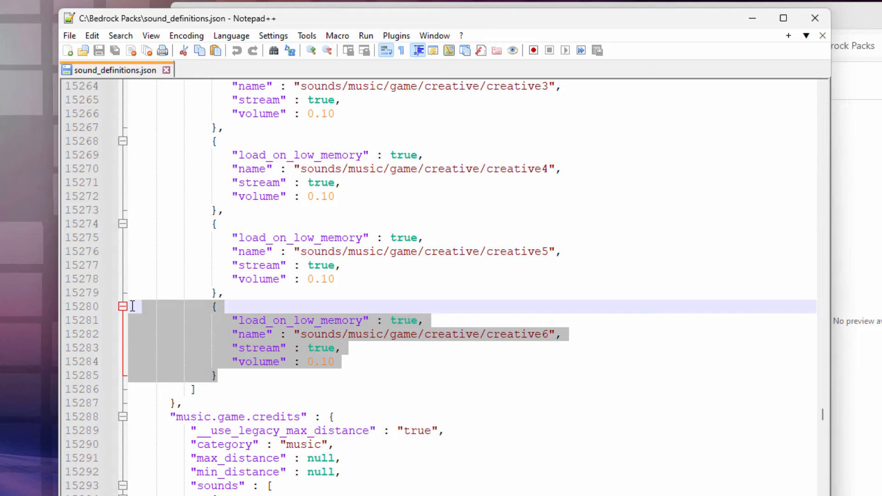
pyautogui.click(217, 375)
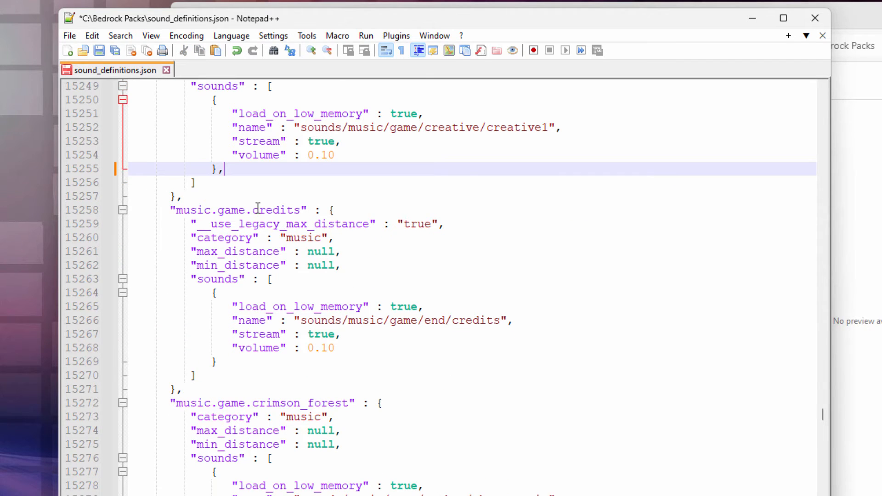
pyautogui.scroll(-3)
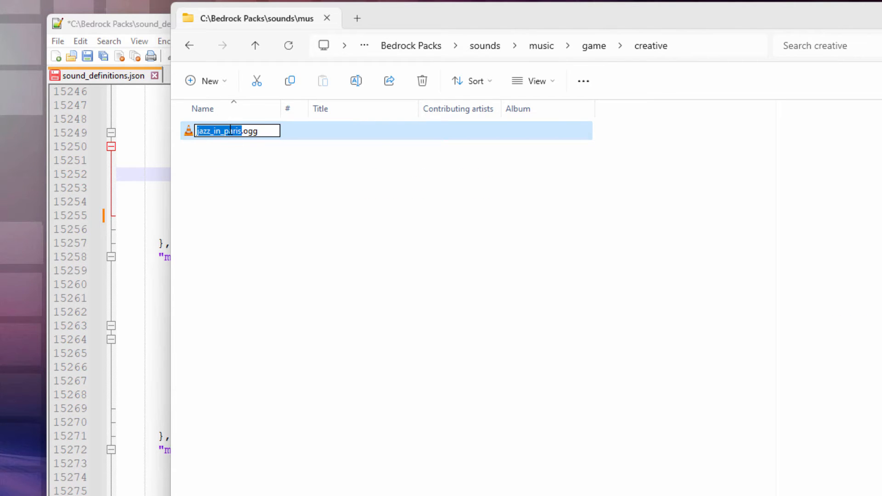
# Copy the selected jazz_in_paris file name from its rename box.
pyautogui.rightClick(237, 130)
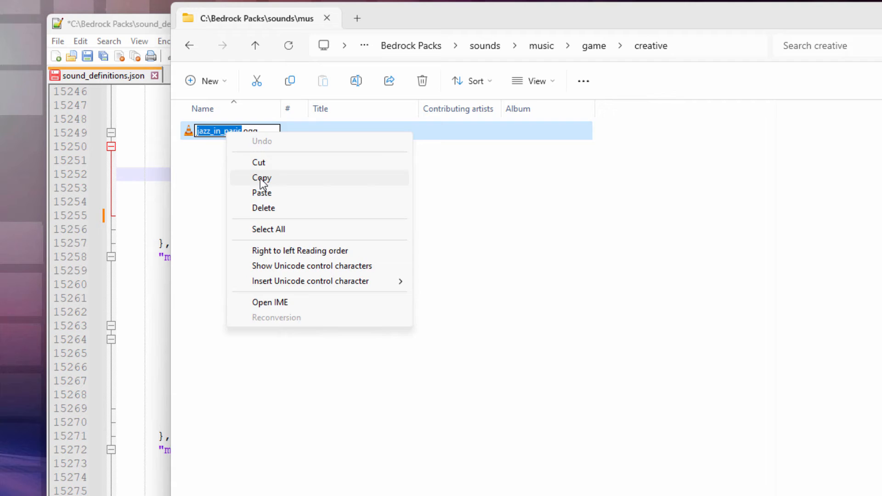
pyautogui.click(262, 178)
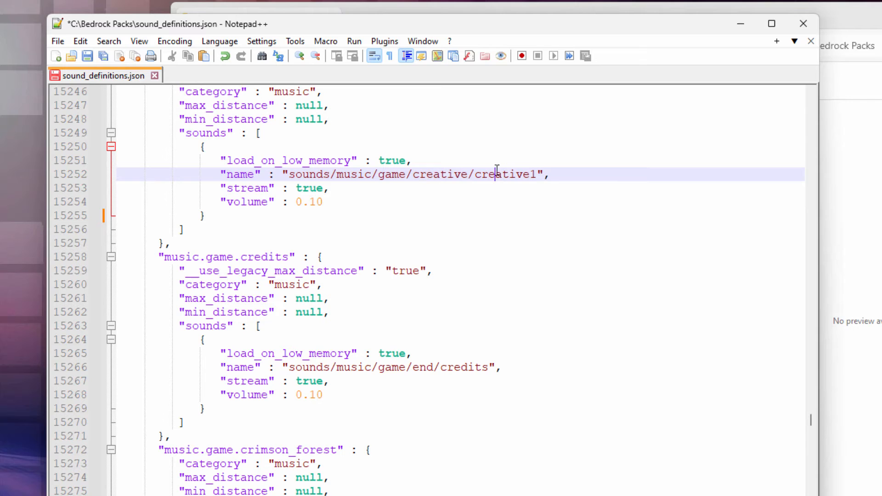
# Replace creative1 with jazz_in_paris in the creative sound entry's name path.
pyautogui.doubleClick(506, 174)
pyautogui.write('jazz_in_paris')
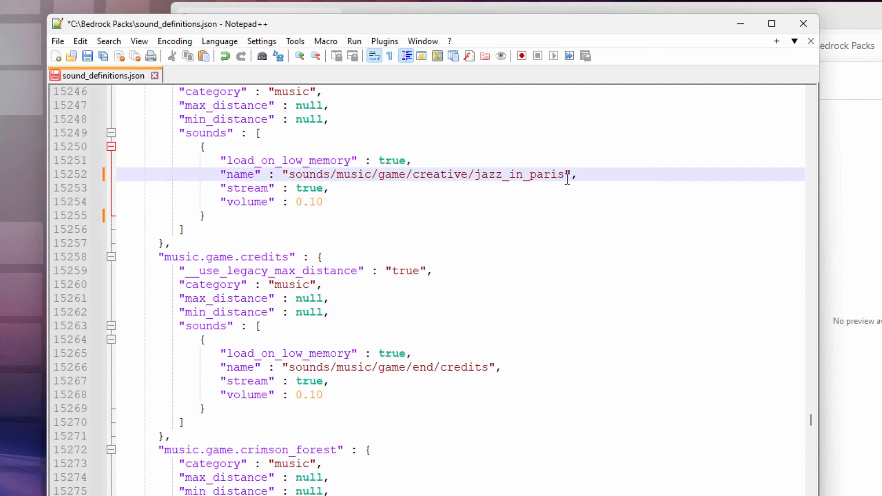
pyautogui.click(87, 56)
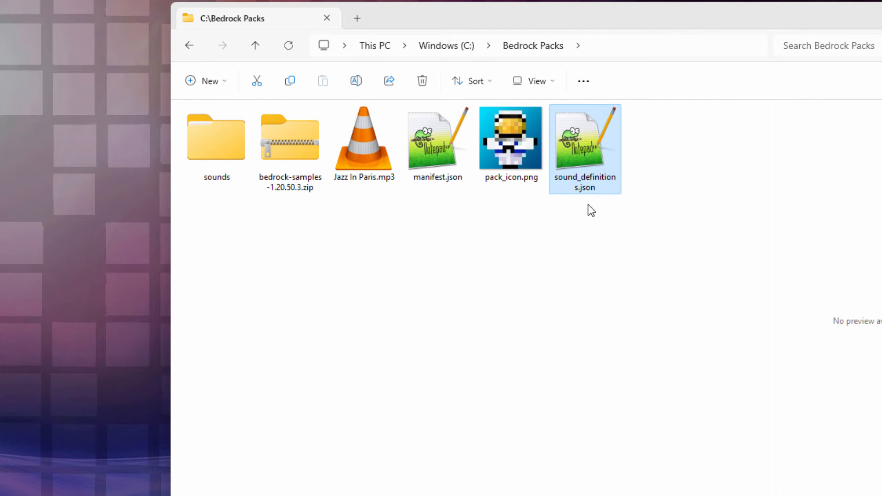
pyautogui.moveTo(581, 145)
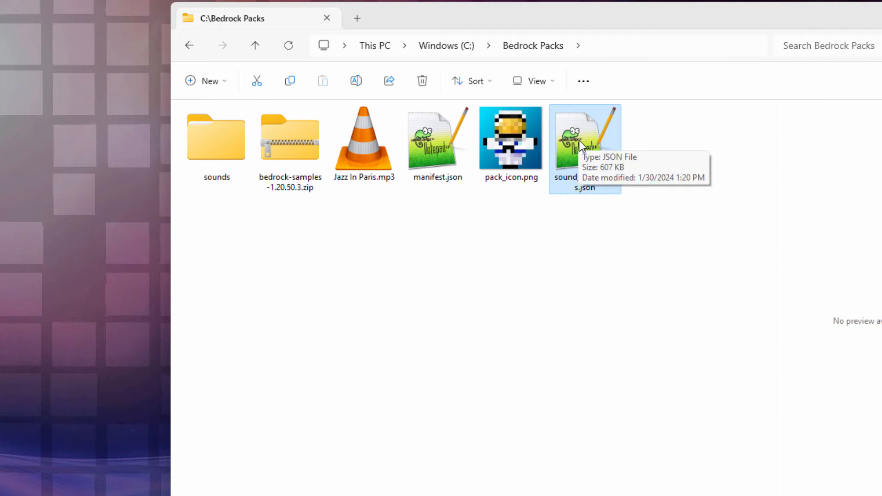
# View the sounds folder as large icons, then return to Bedrock Packs and select manifest.json.
pyautogui.doubleClick(216, 137)
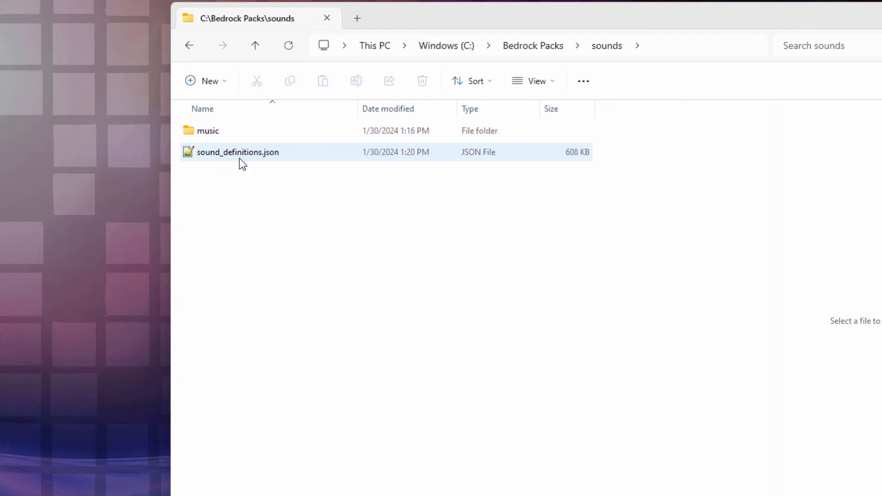
pyautogui.click(533, 81)
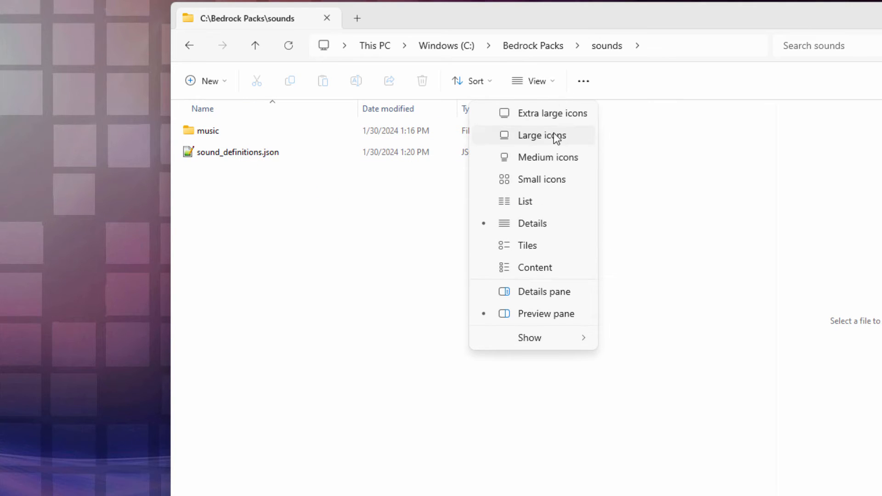
pyautogui.click(542, 135)
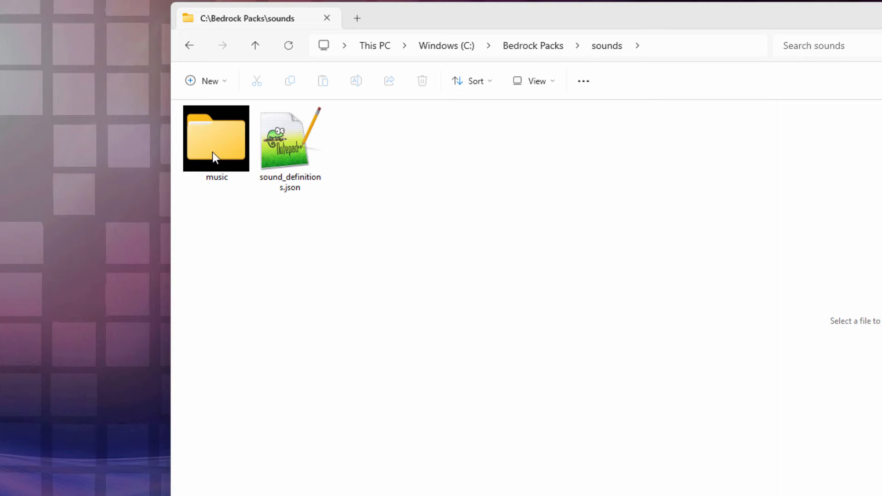
pyautogui.click(254, 45)
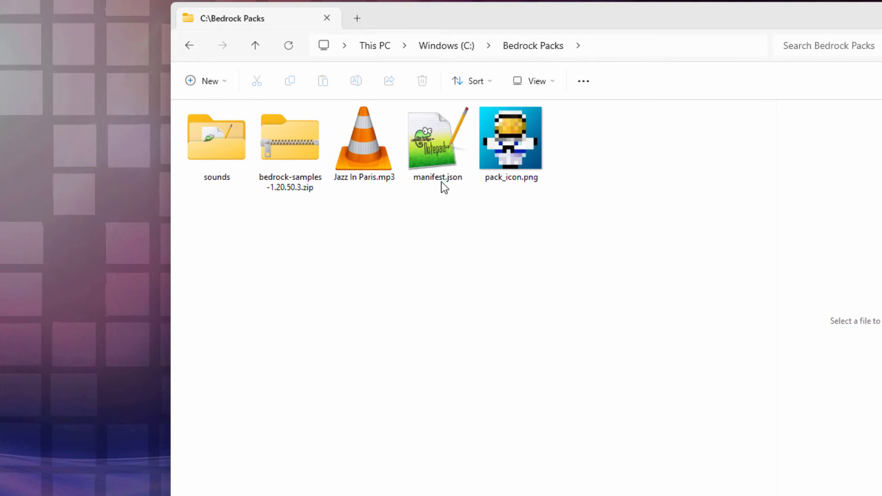
pyautogui.click(437, 138)
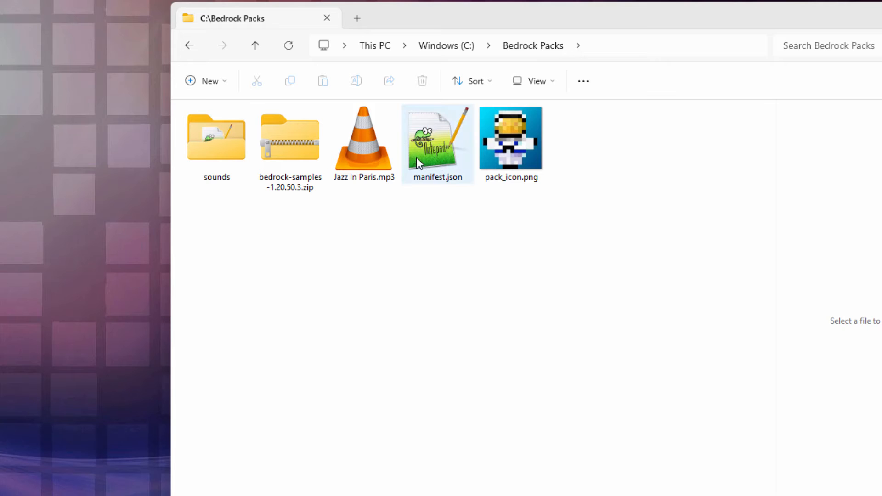
# Change manifest.json's header name and description and module description to New Creative Background Song.
pyautogui.doubleClick(437, 138)
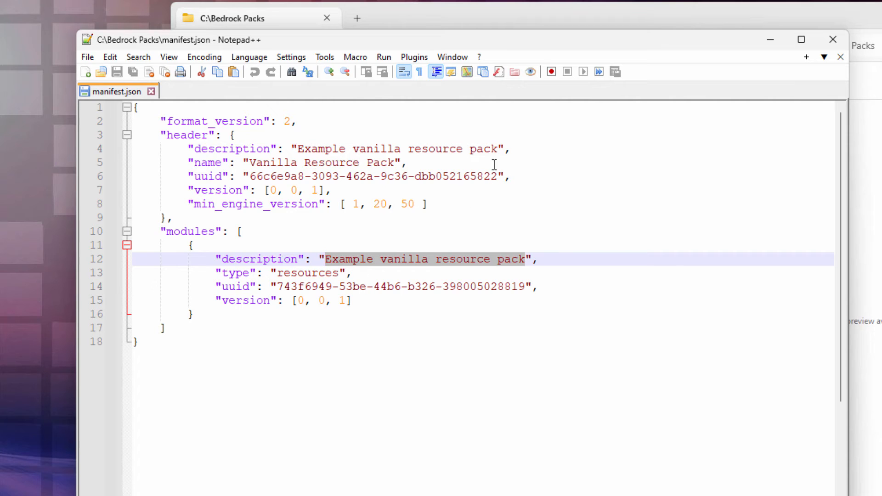
pyautogui.write('New Creativ')
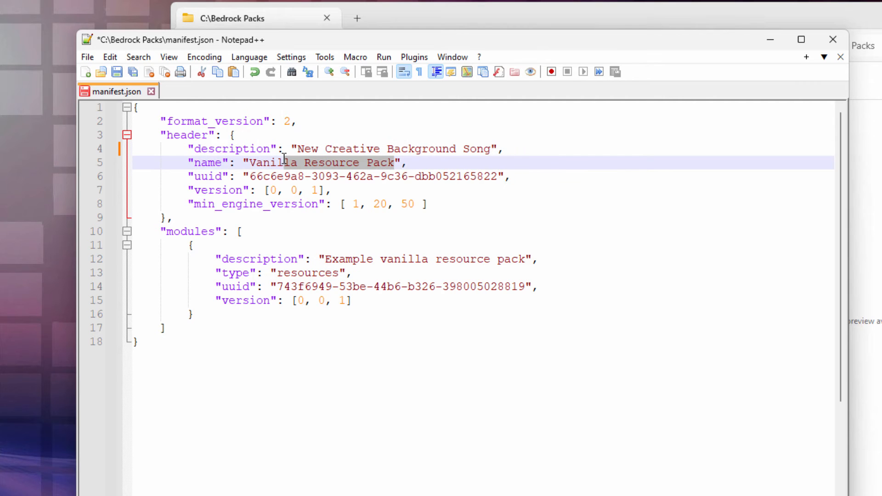
pyautogui.rightClick(284, 163)
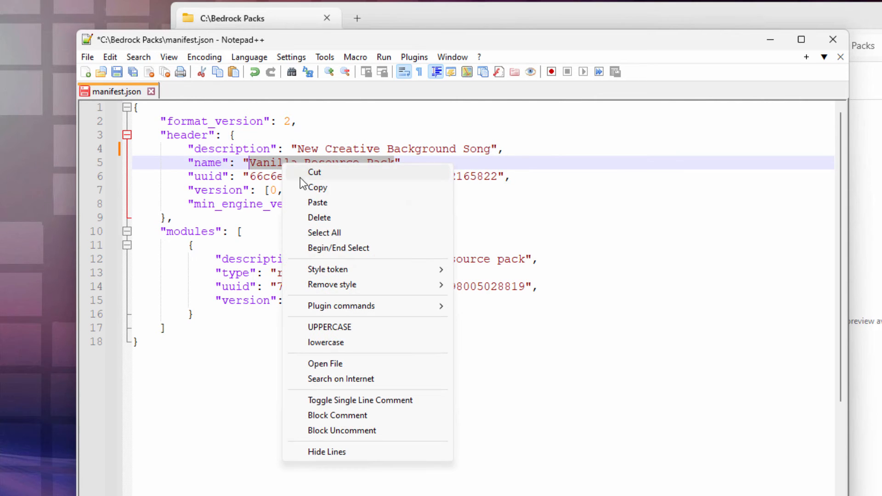
pyautogui.click(317, 203)
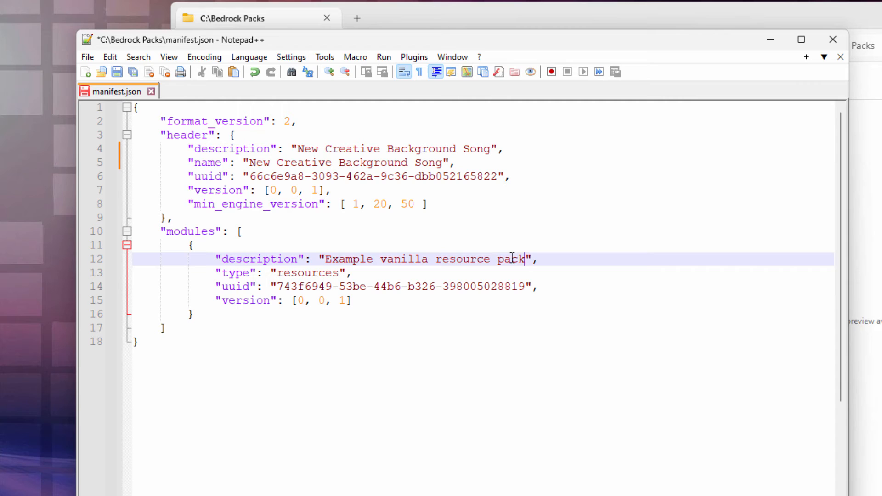
pyautogui.rightClick(371, 258)
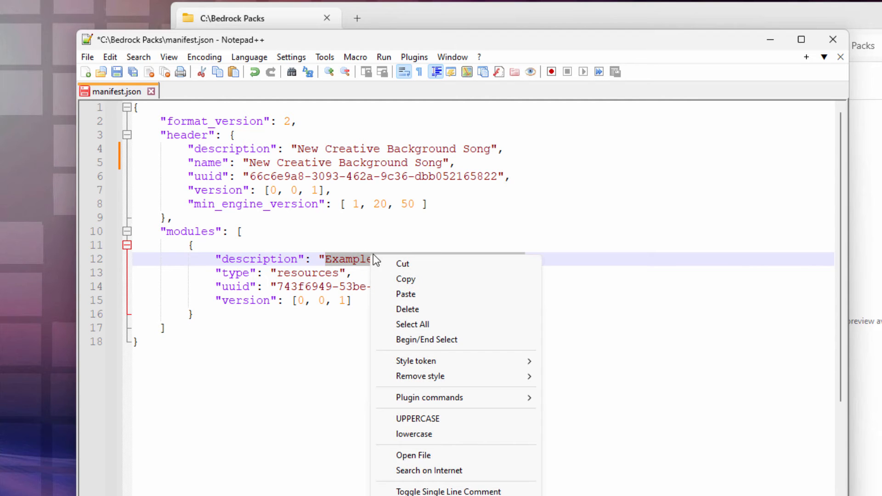
pyautogui.click(406, 293)
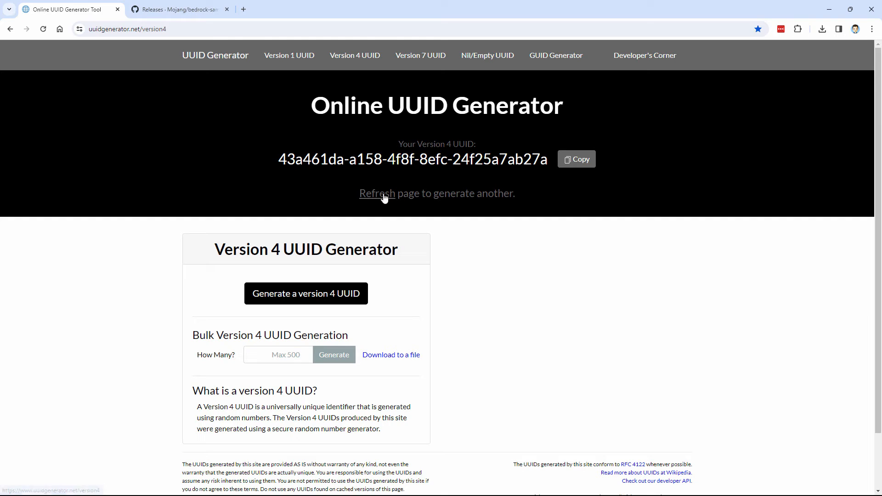
# Paste two newly generated UUIDs into the header and module uuid fields, then save and close.
pyautogui.click(377, 193)
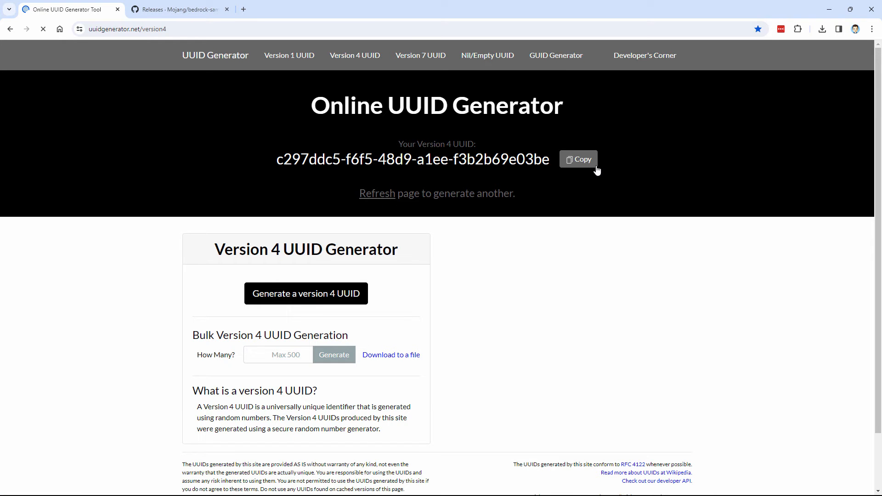
pyautogui.click(579, 159)
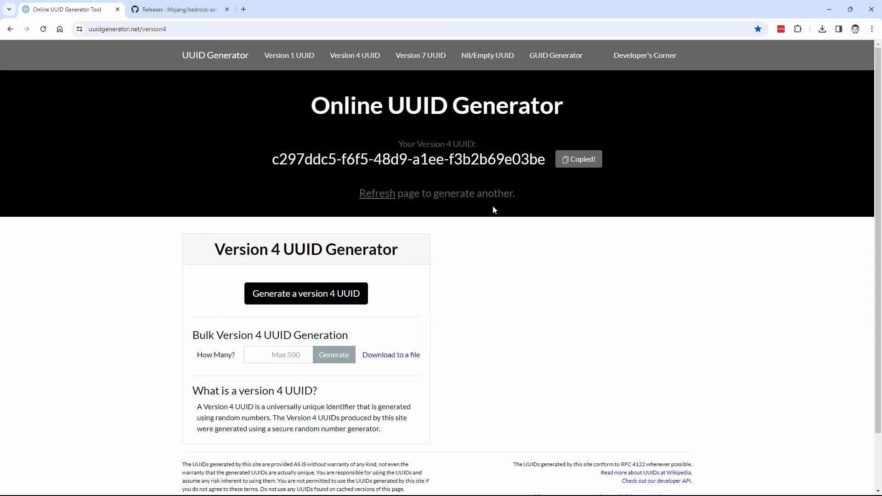
pyautogui.click(377, 193)
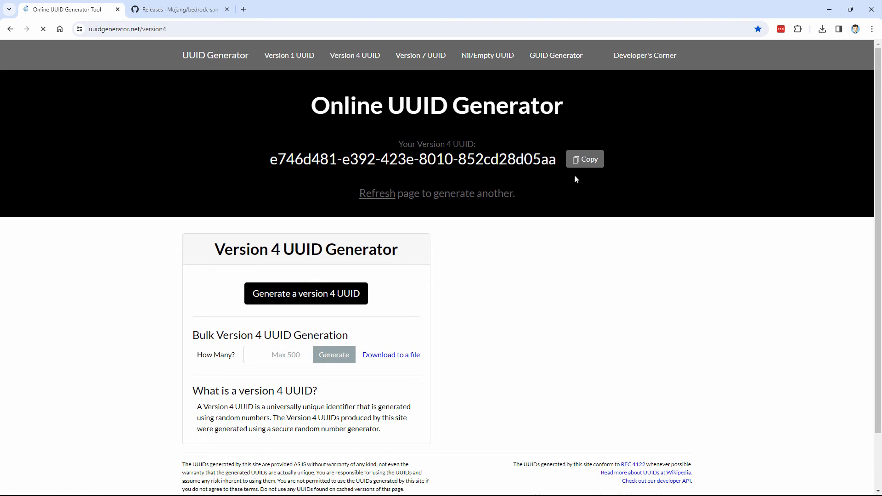
pyautogui.click(585, 160)
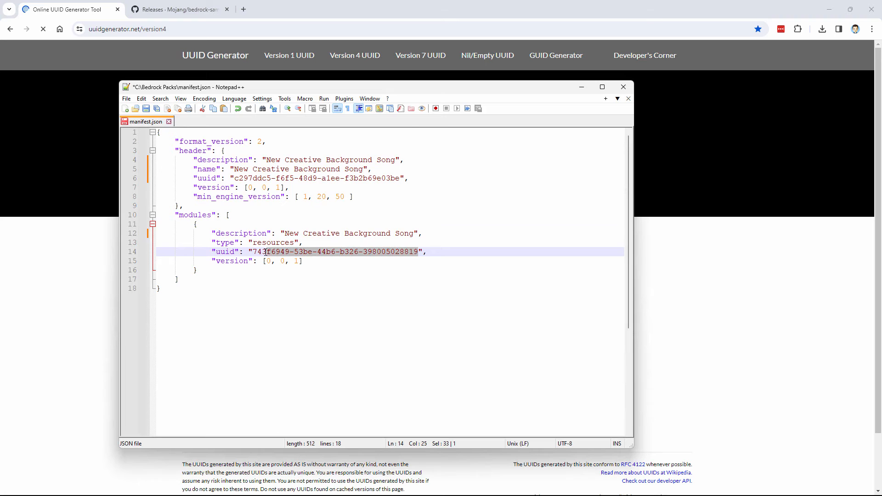
pyautogui.write('e746d481-e392-423e-8010-852cd28d05aa",')
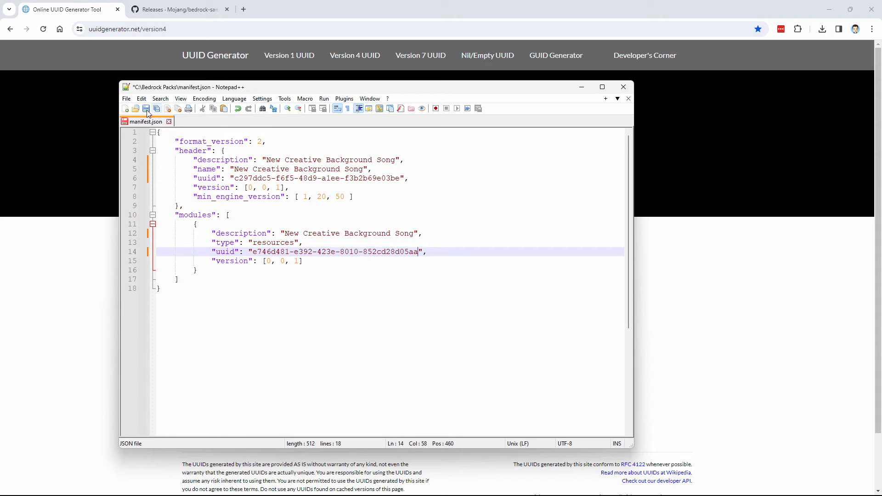
pyautogui.click(146, 108)
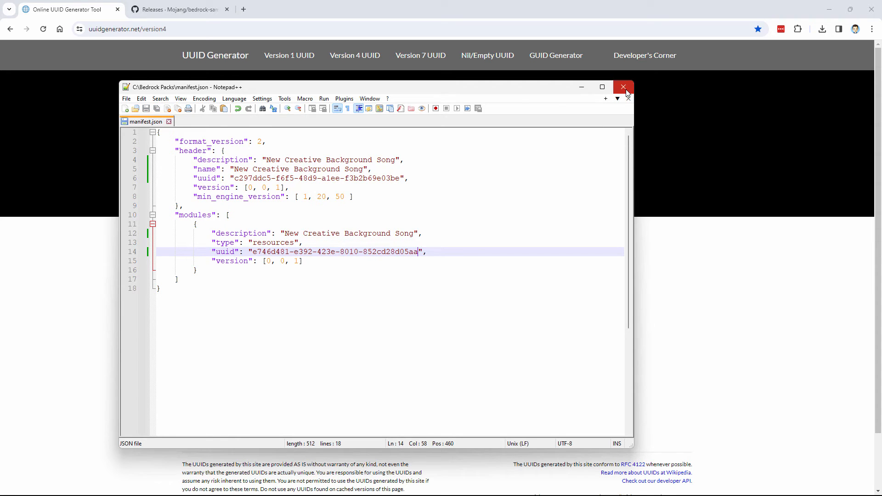
pyautogui.click(623, 88)
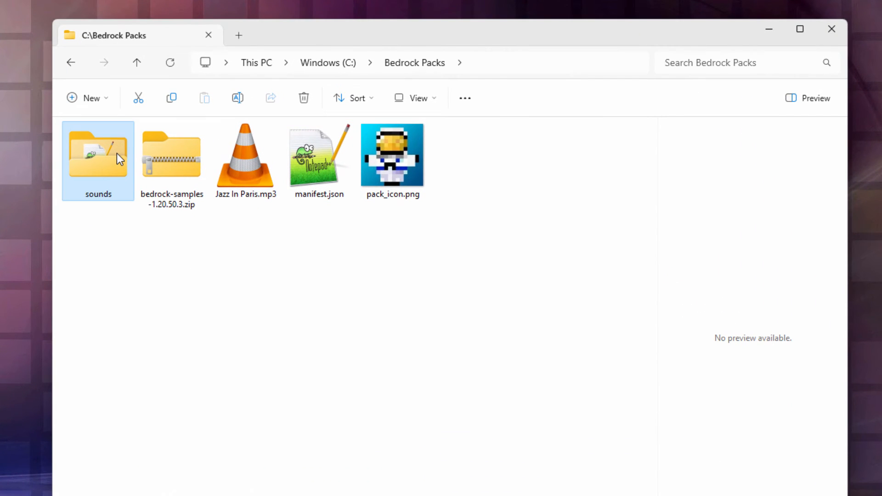
pyautogui.moveTo(310, 296)
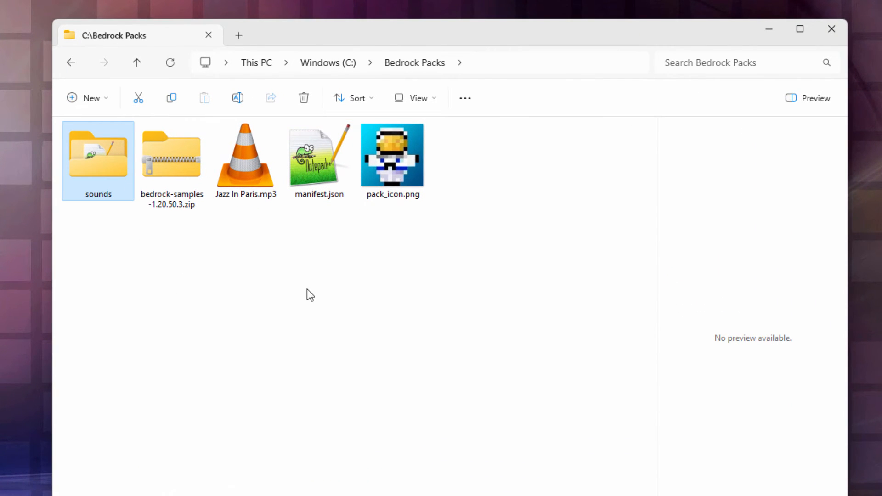
# Compress sounds, manifest.json and pack_icon.png into a ZIP archive named Custom Music.
pyautogui.click(392, 154)
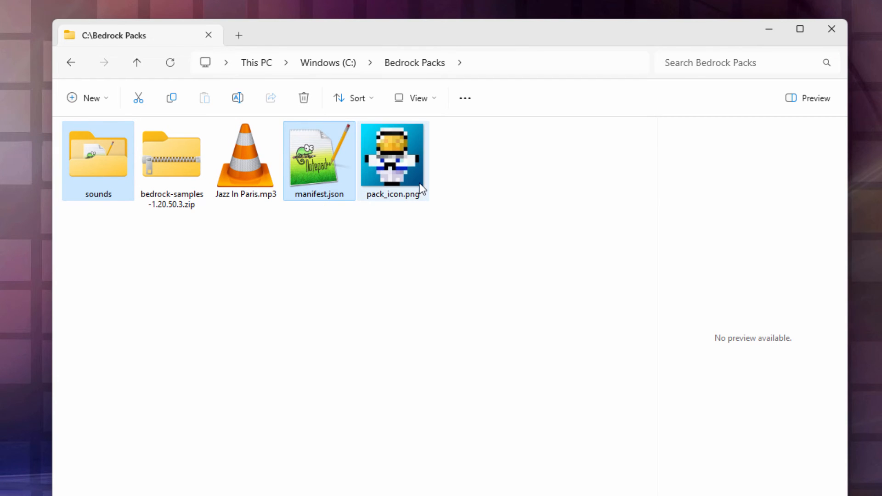
pyautogui.click(392, 155)
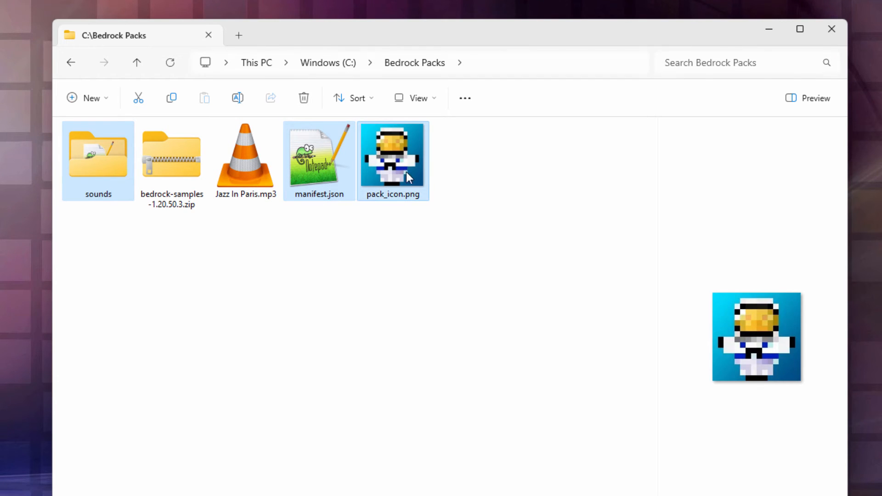
pyautogui.rightClick(393, 152)
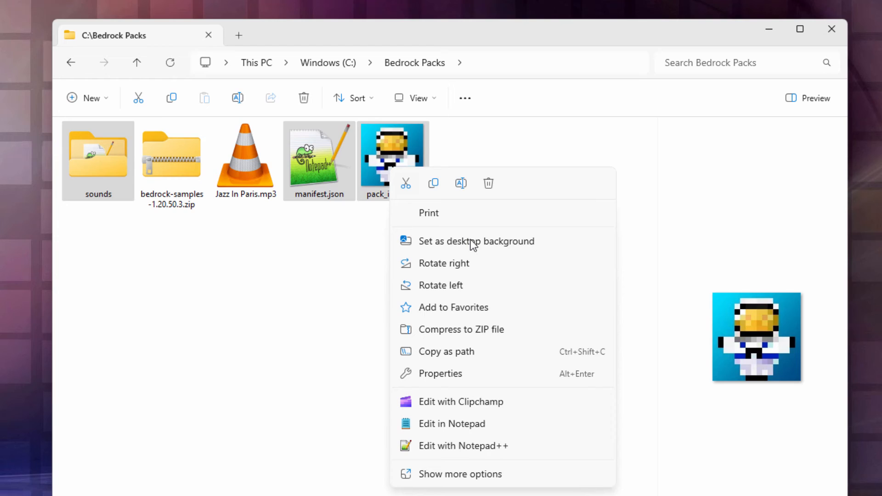
pyautogui.click(460, 329)
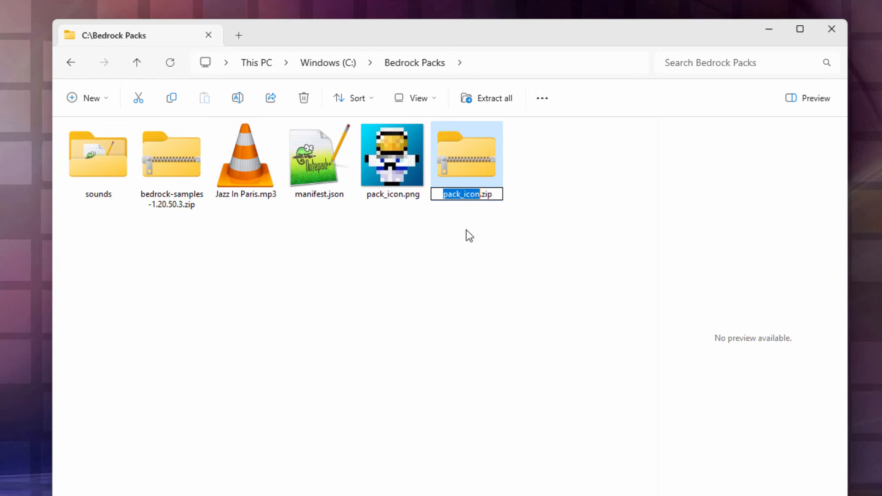
pyautogui.write('Custom Music.zip')
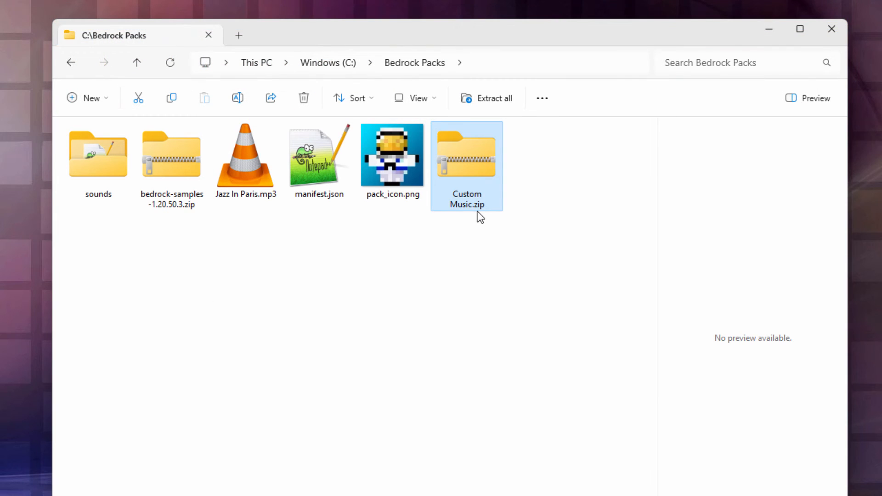
pyautogui.moveTo(489, 213)
pyautogui.write('mcpack')
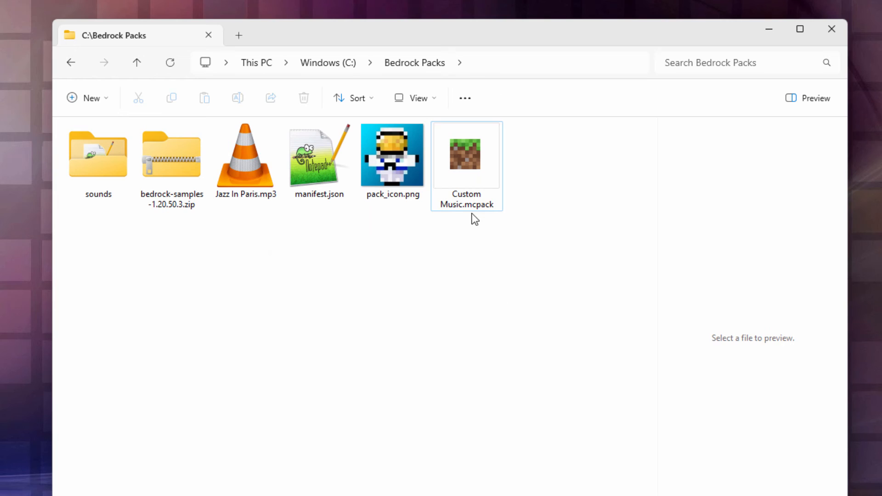
pyautogui.moveTo(461, 202)
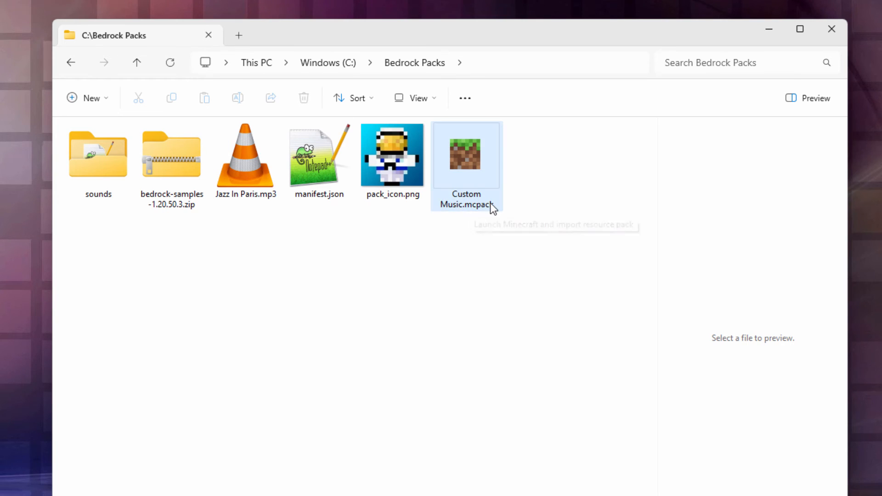
pyautogui.click(414, 98)
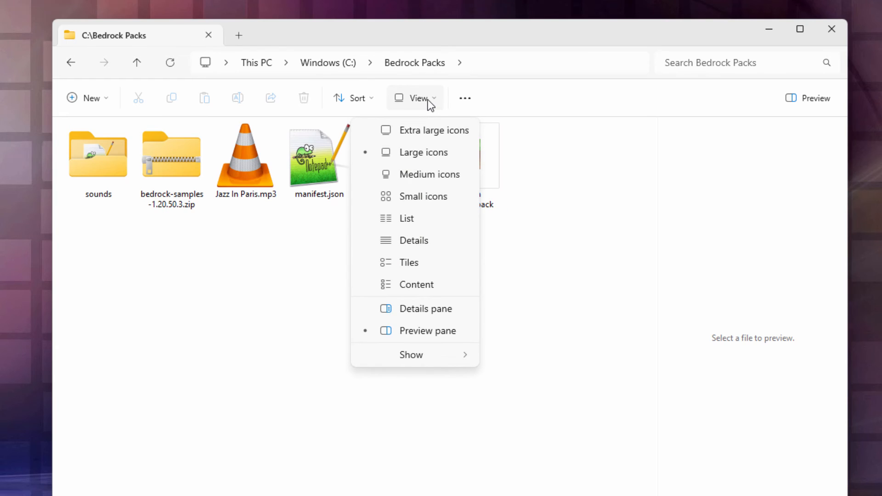
pyautogui.click(411, 354)
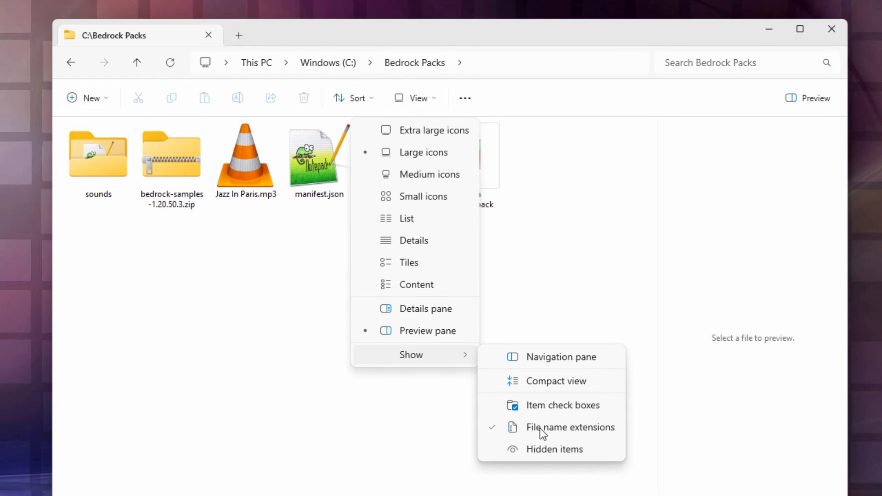
pyautogui.moveTo(572, 427)
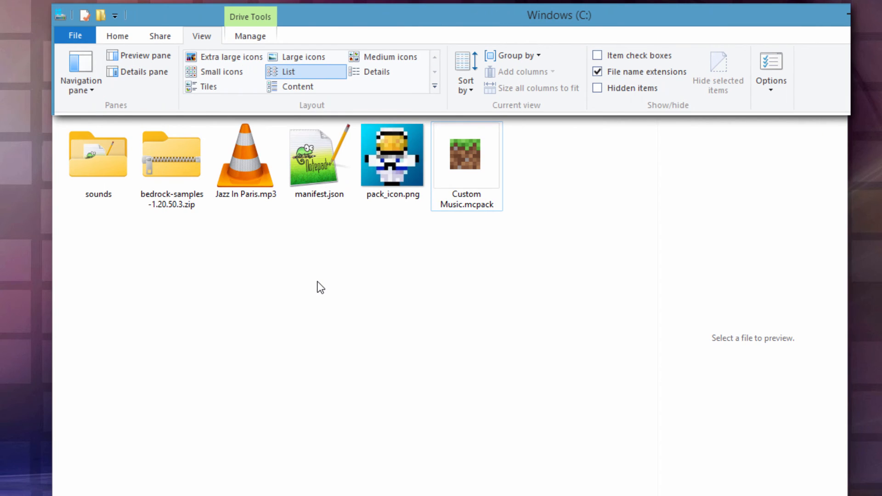
pyautogui.moveTo(328, 283)
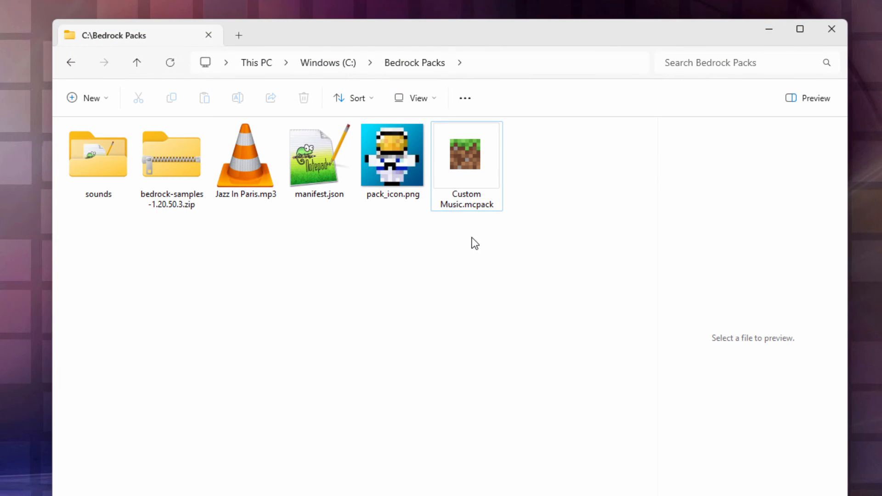
pyautogui.moveTo(468, 231)
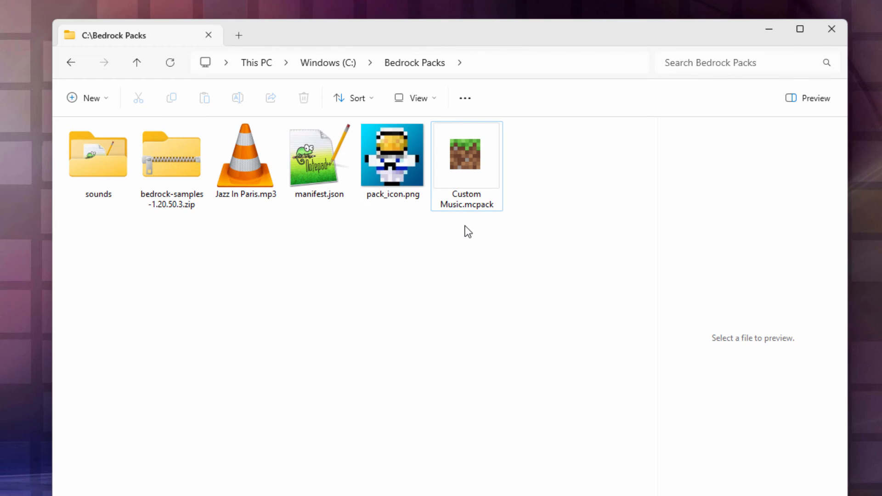
pyautogui.moveTo(488, 218)
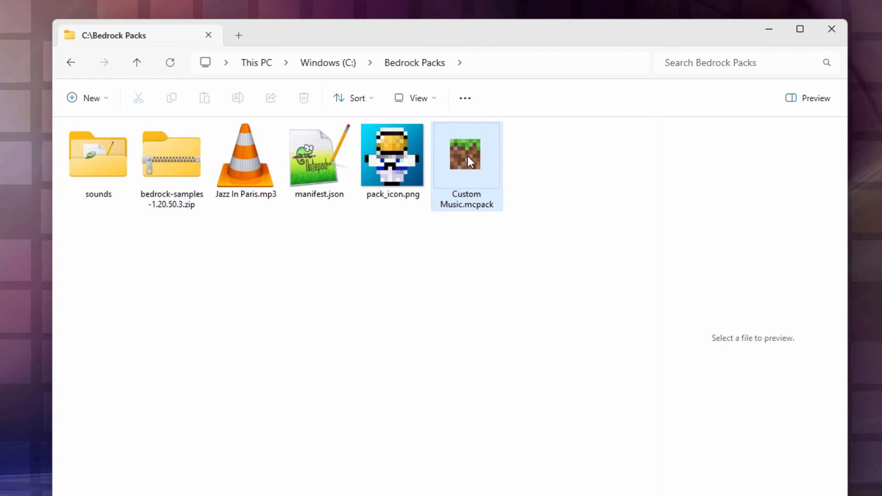
# Import Custom Music.mcpack and activate New Creative Background Song under Global Resources.
pyautogui.doubleClick(466, 156)
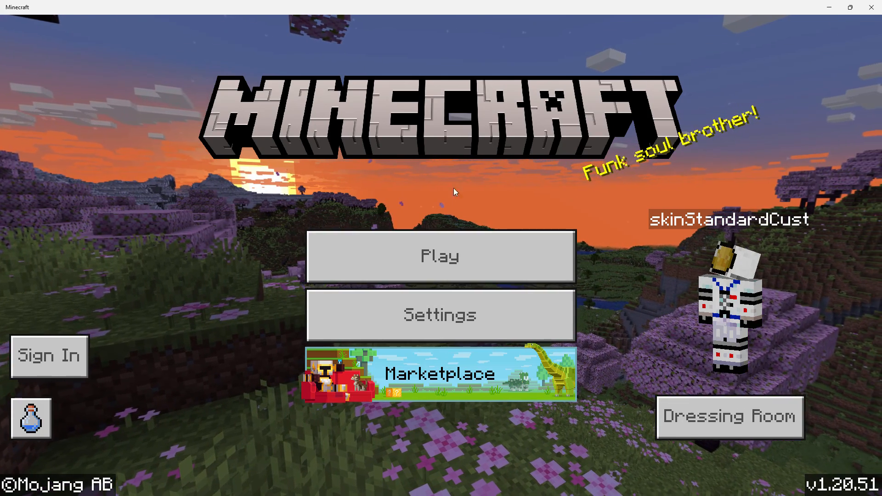
pyautogui.click(440, 314)
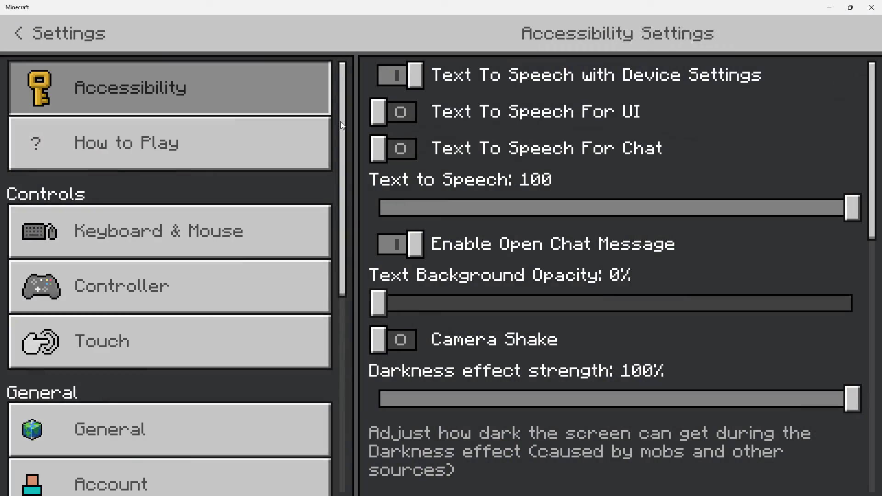
pyautogui.scroll(-3)
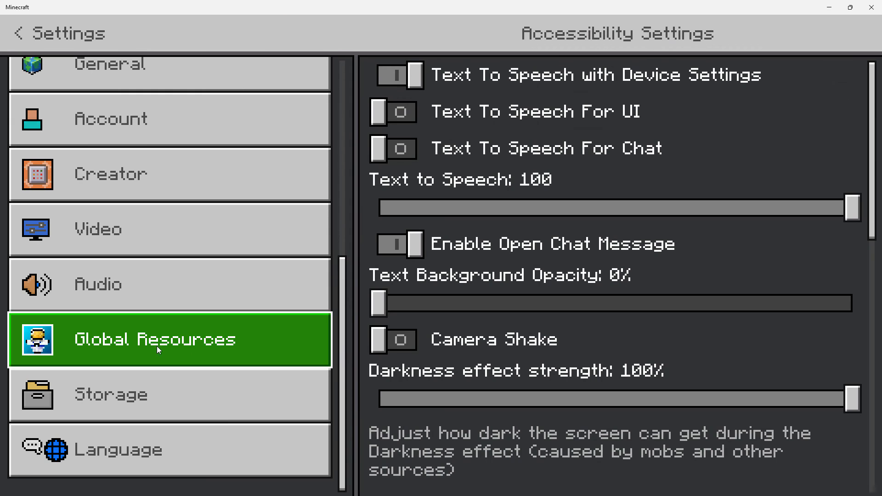
pyautogui.click(170, 339)
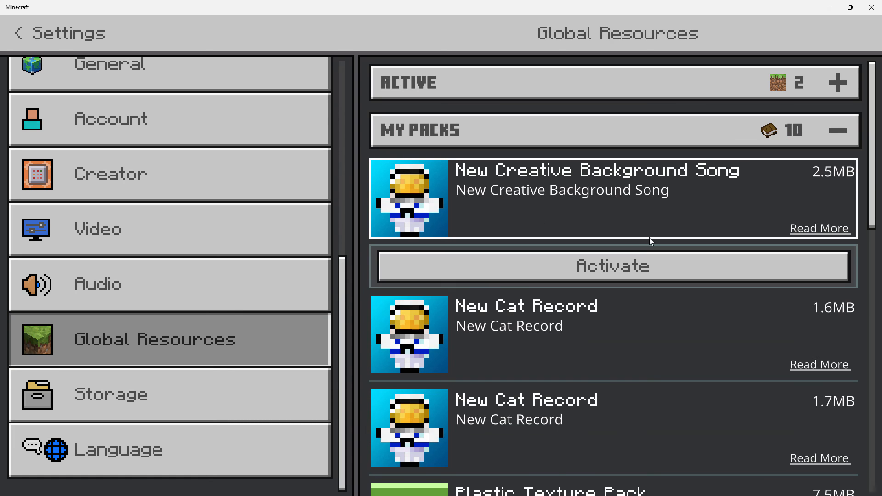
pyautogui.click(612, 266)
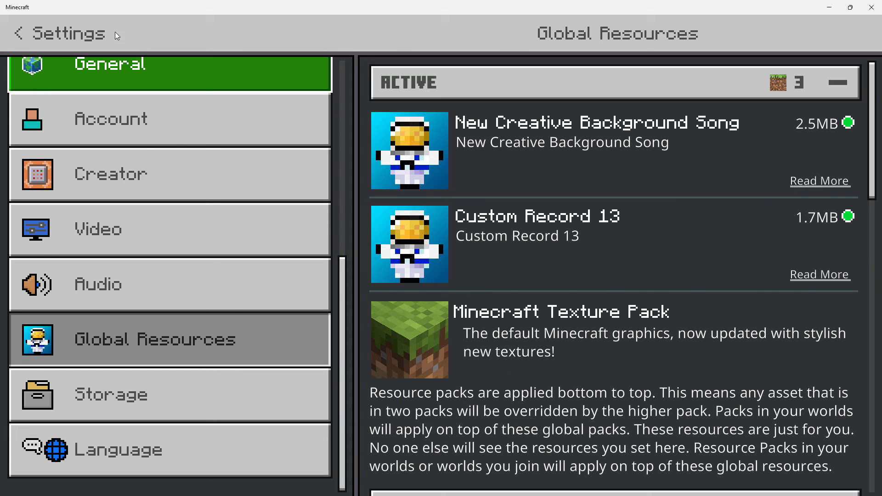
pyautogui.click(18, 34)
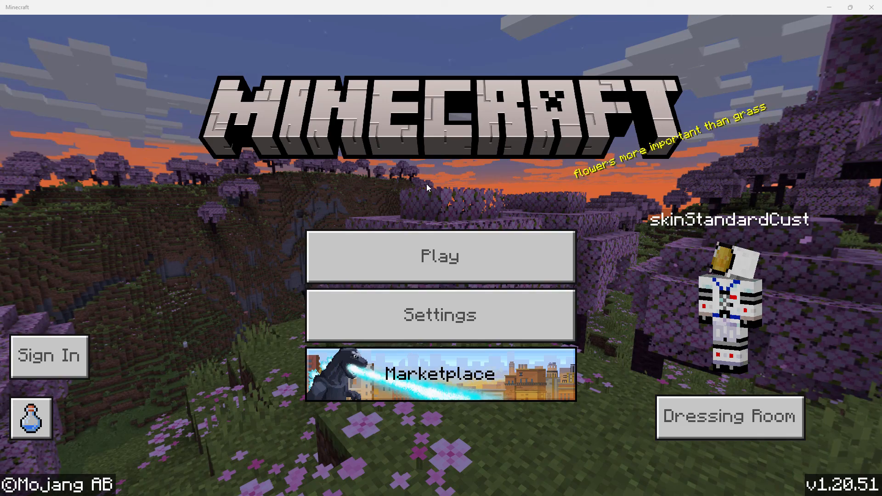
# Play the creative world to hear the new jazz background song.
pyautogui.click(441, 256)
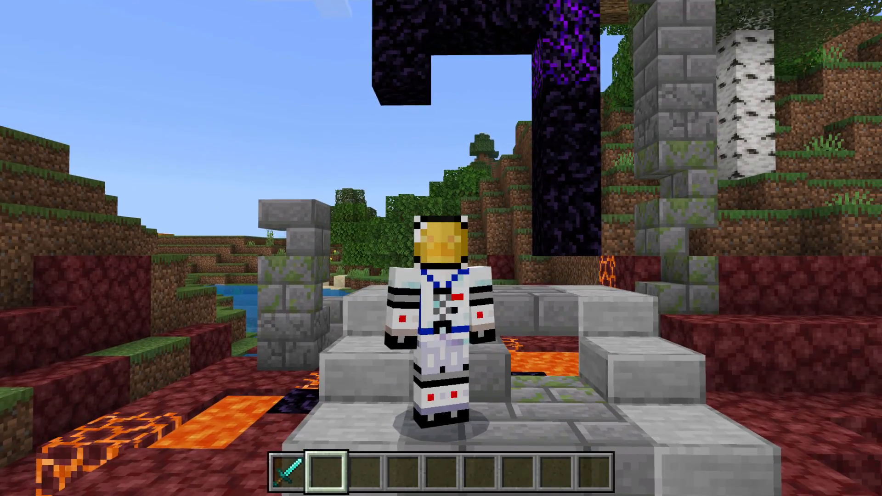
pyautogui.moveTo(441, 248)
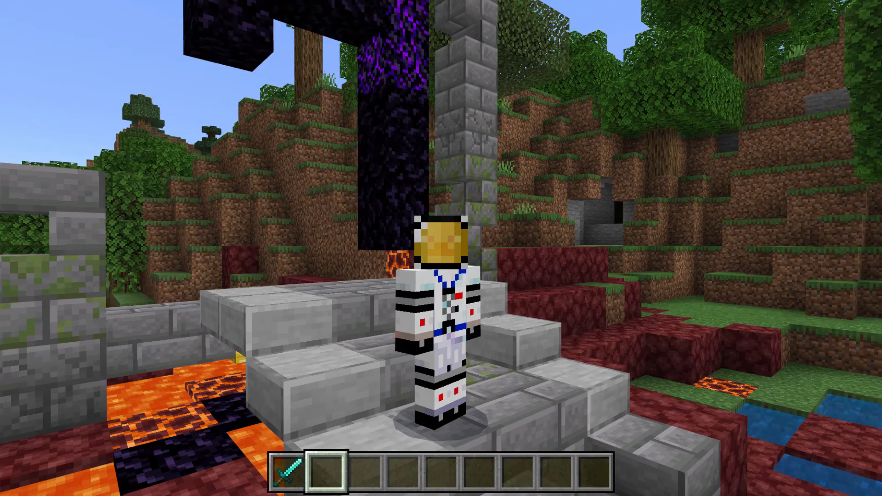